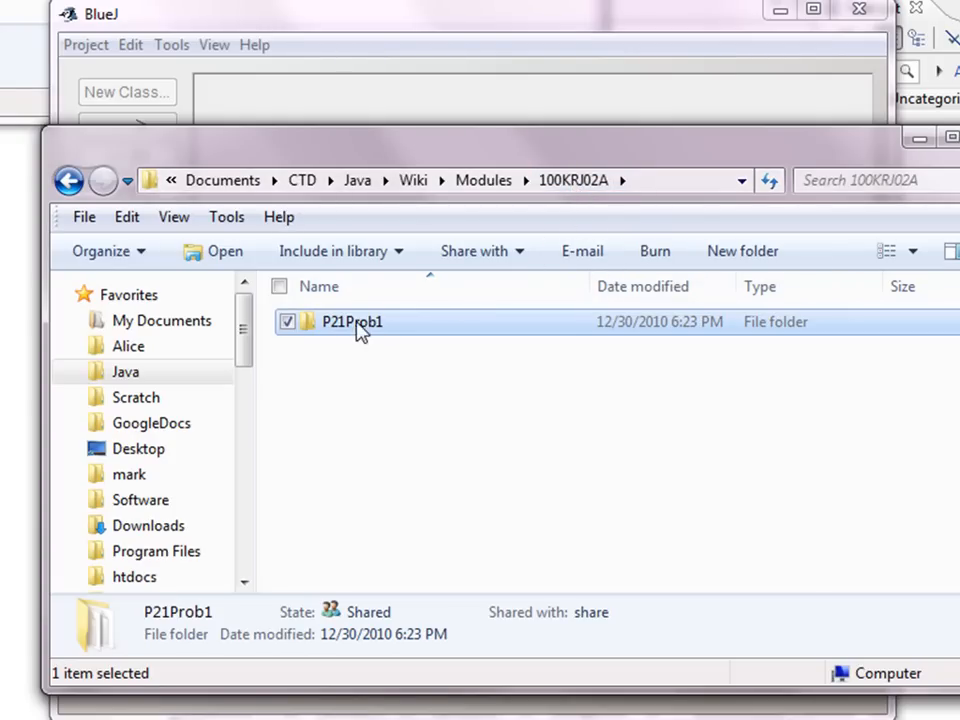
{"action": "mouse_move", "coordinate": [496, 170]}
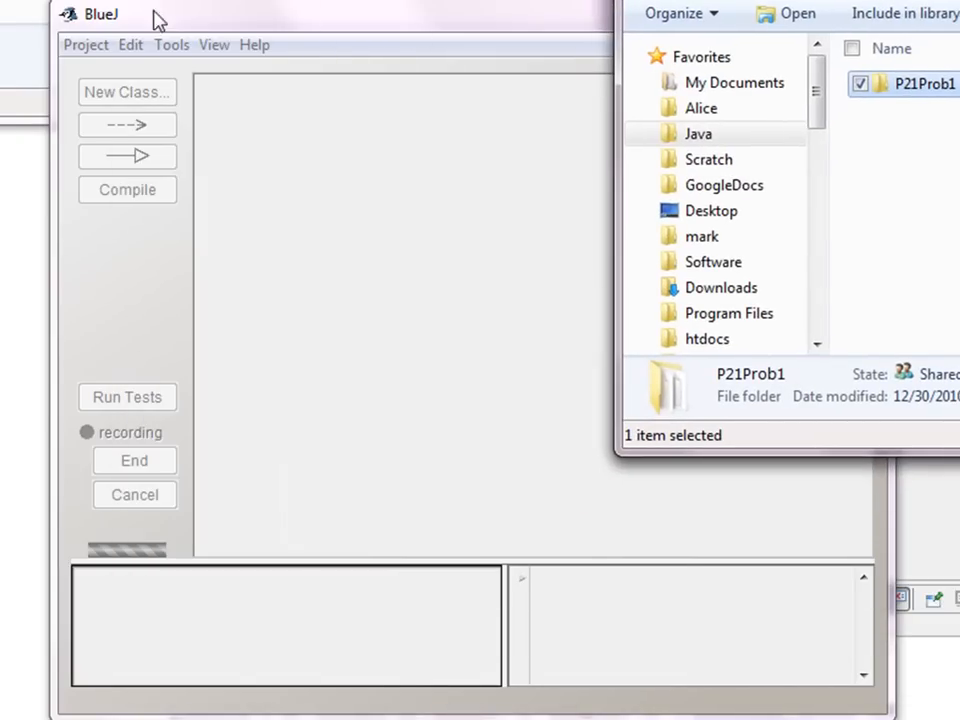
Bring up BlueJ's Open Project chooser with the P21Prob1 project selected.
{"action": "left_click", "coordinate": [84, 44]}
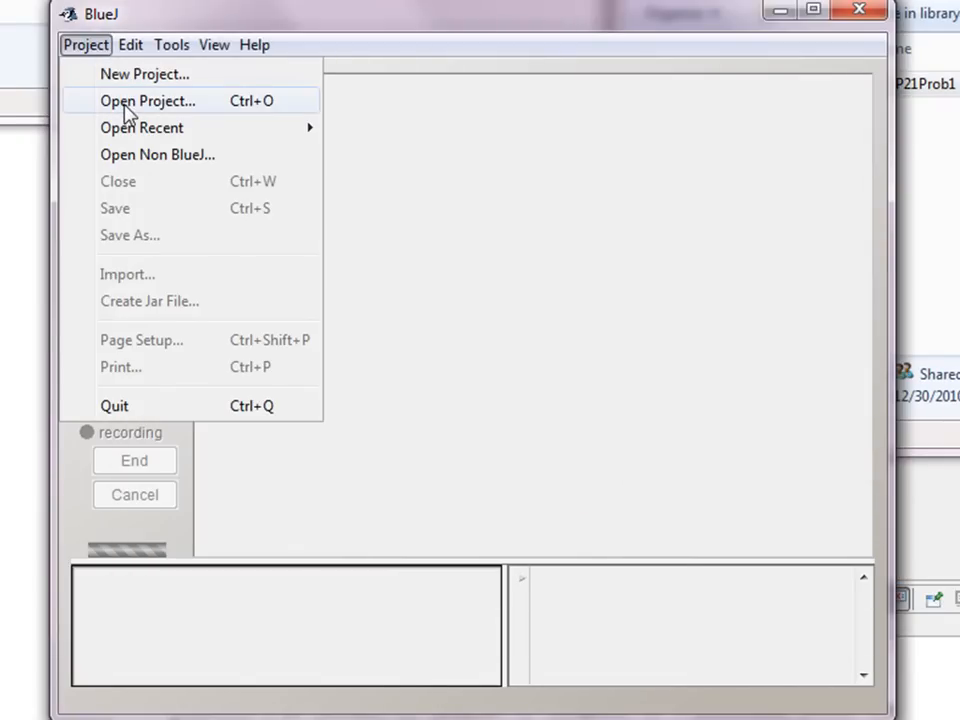
{"action": "left_click", "coordinate": [148, 100]}
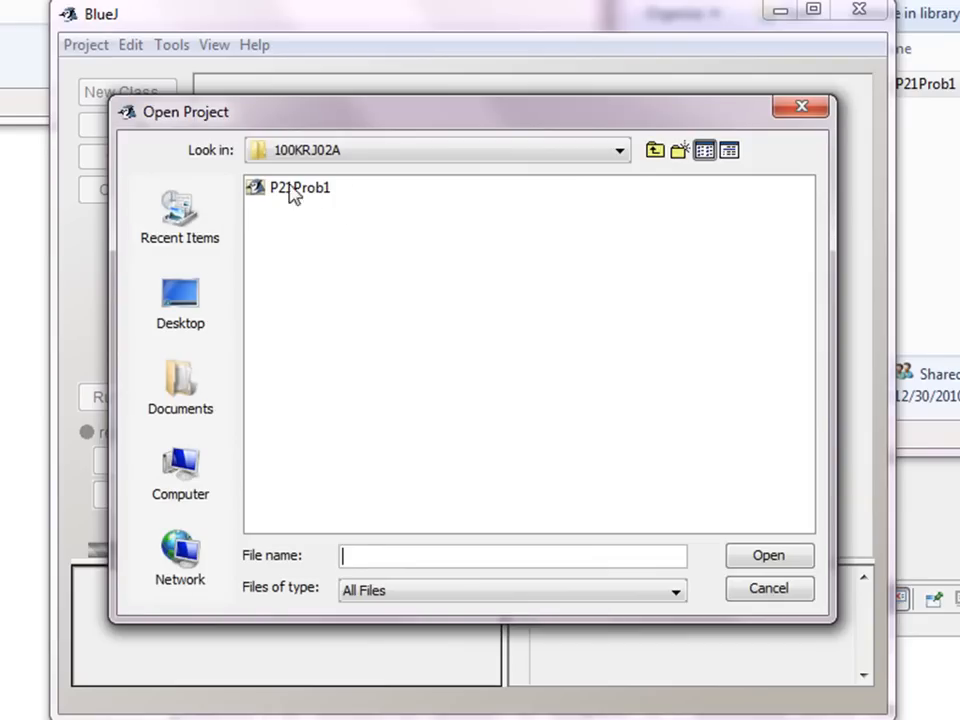
{"action": "mouse_move", "coordinate": [318, 204]}
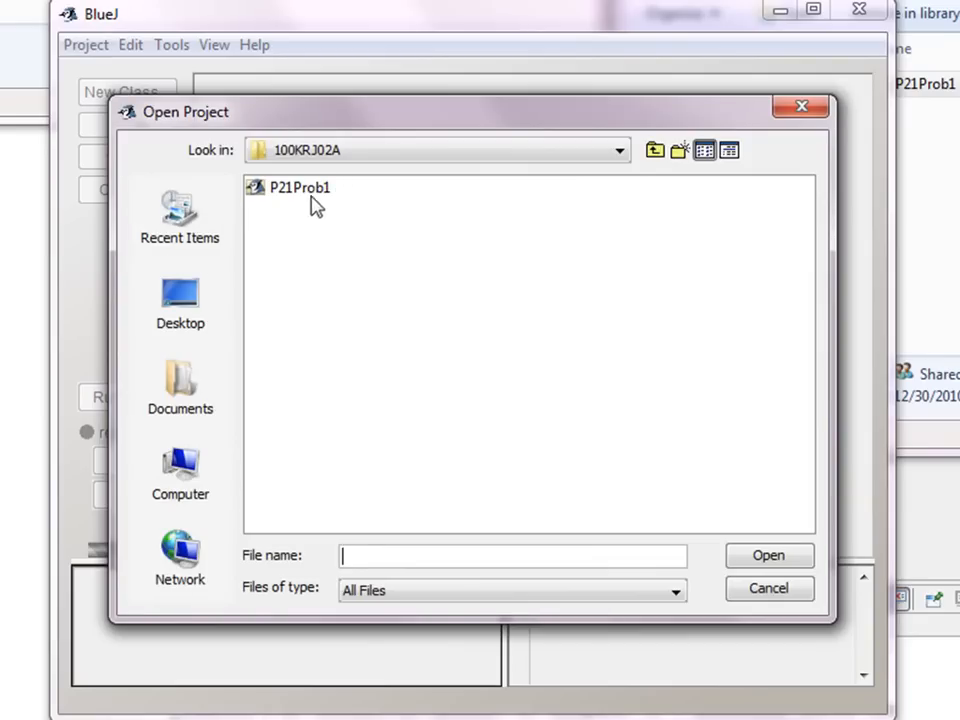
{"action": "mouse_move", "coordinate": [292, 198]}
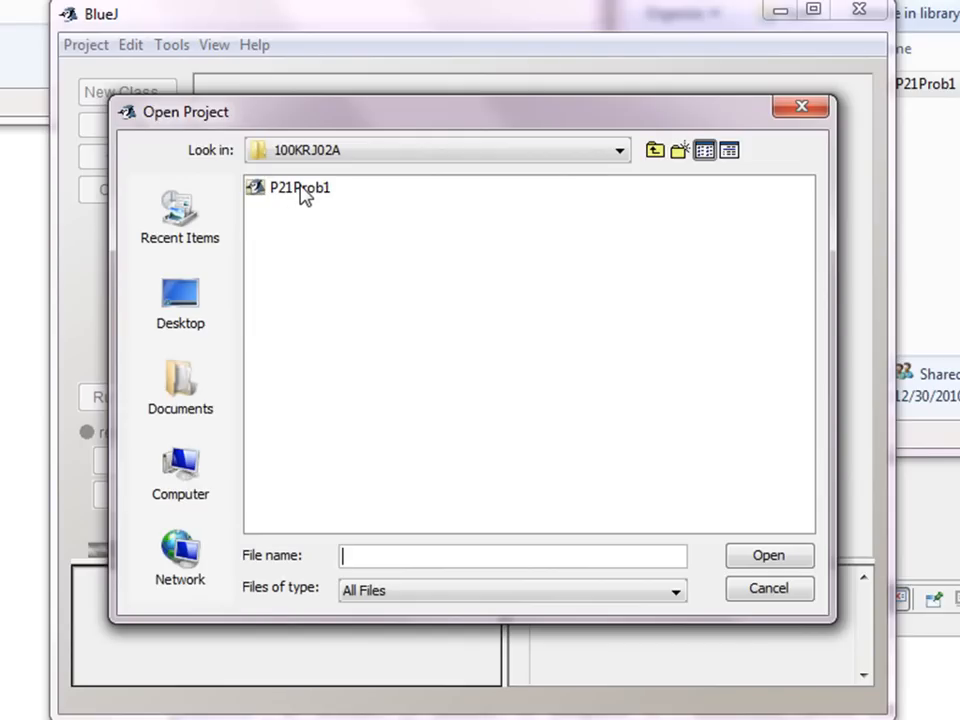
{"action": "left_click", "coordinate": [298, 188]}
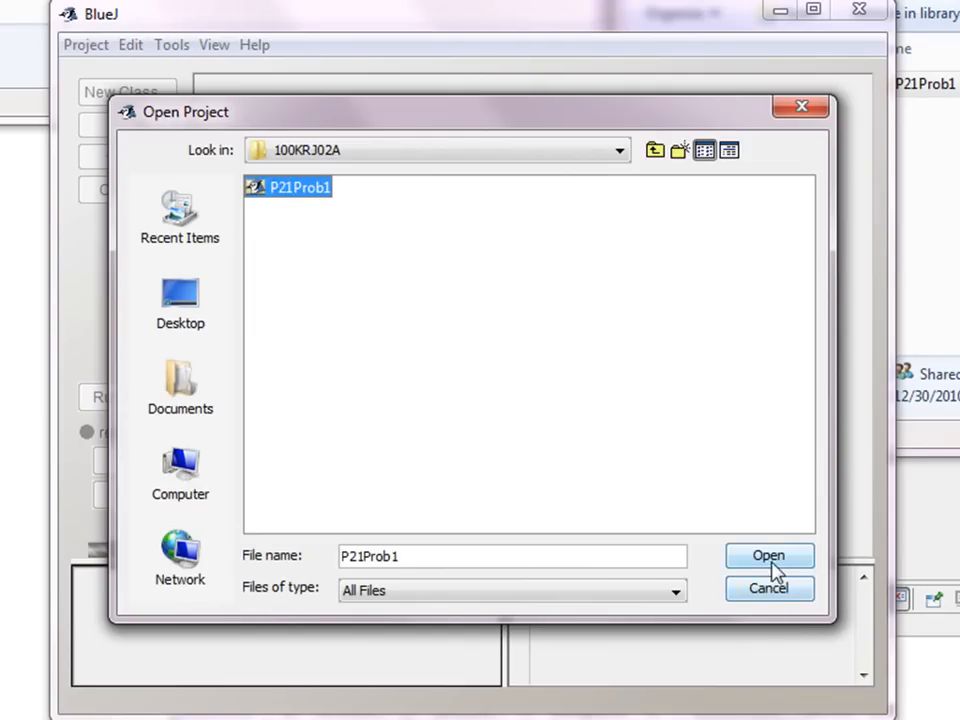
Open P21Prob1 in BlueJ and view the Prob1 class's Karel robot source.
{"action": "left_click", "coordinate": [772, 556]}
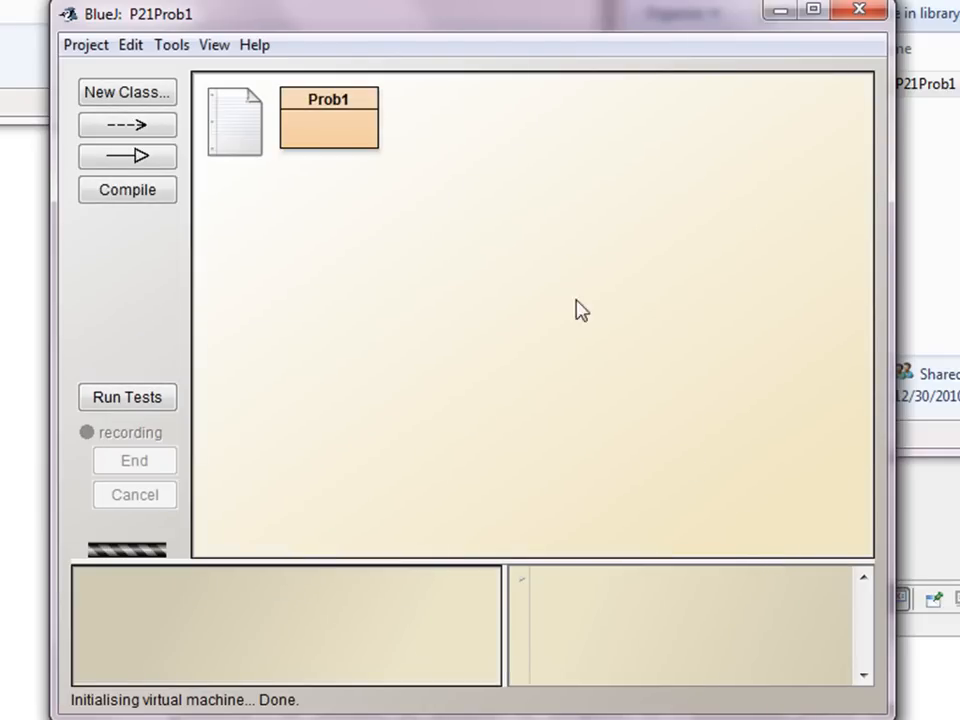
{"action": "mouse_move", "coordinate": [344, 136]}
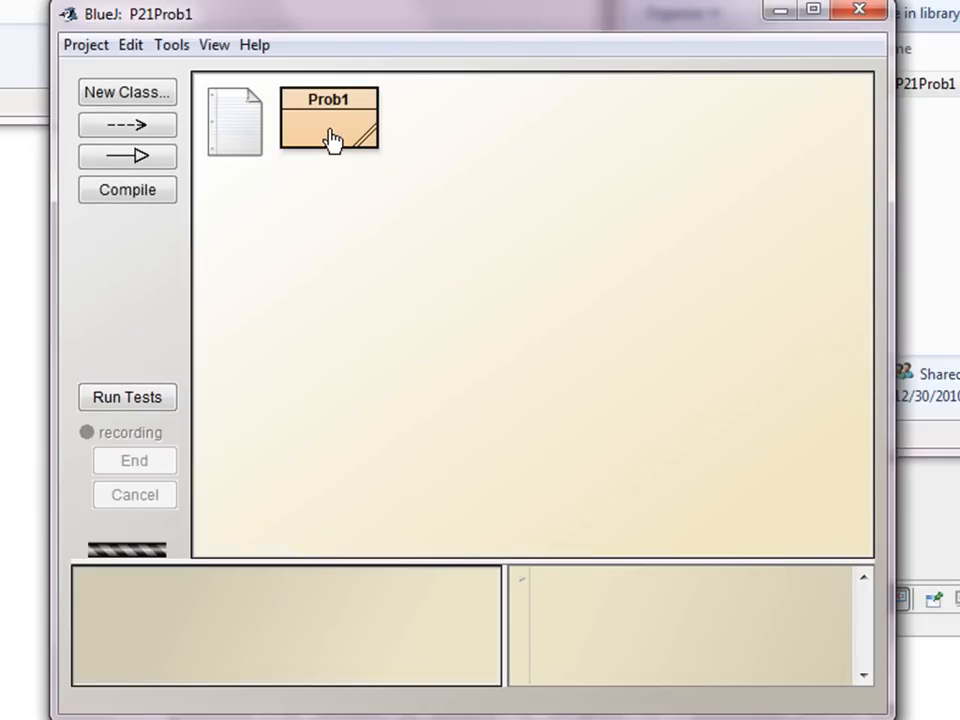
{"action": "left_click", "coordinate": [328, 136]}
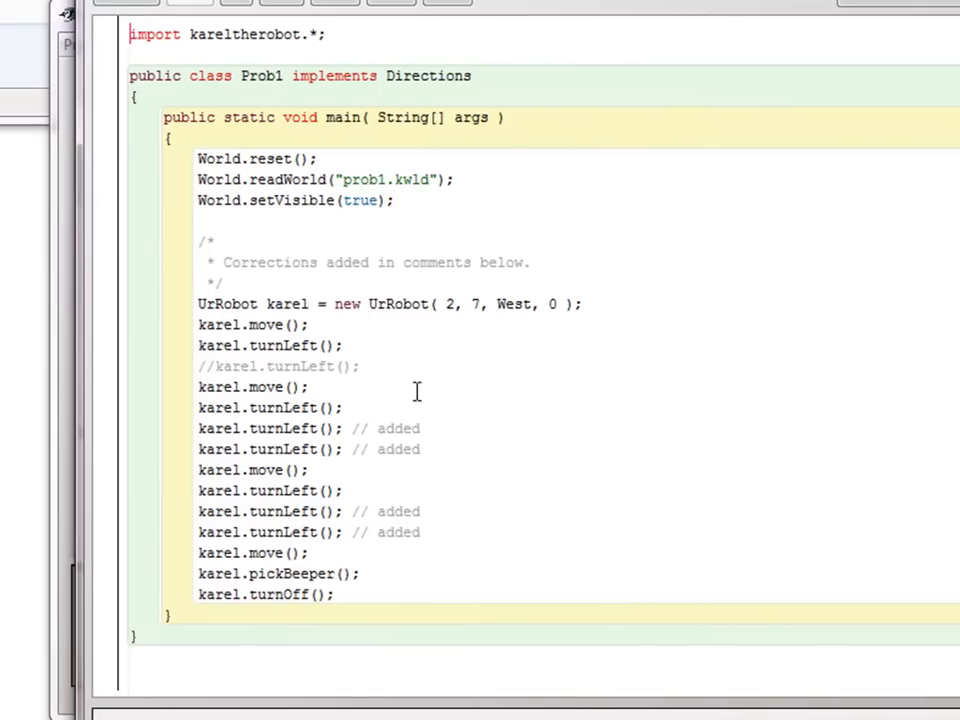
{"action": "mouse_move", "coordinate": [568, 410]}
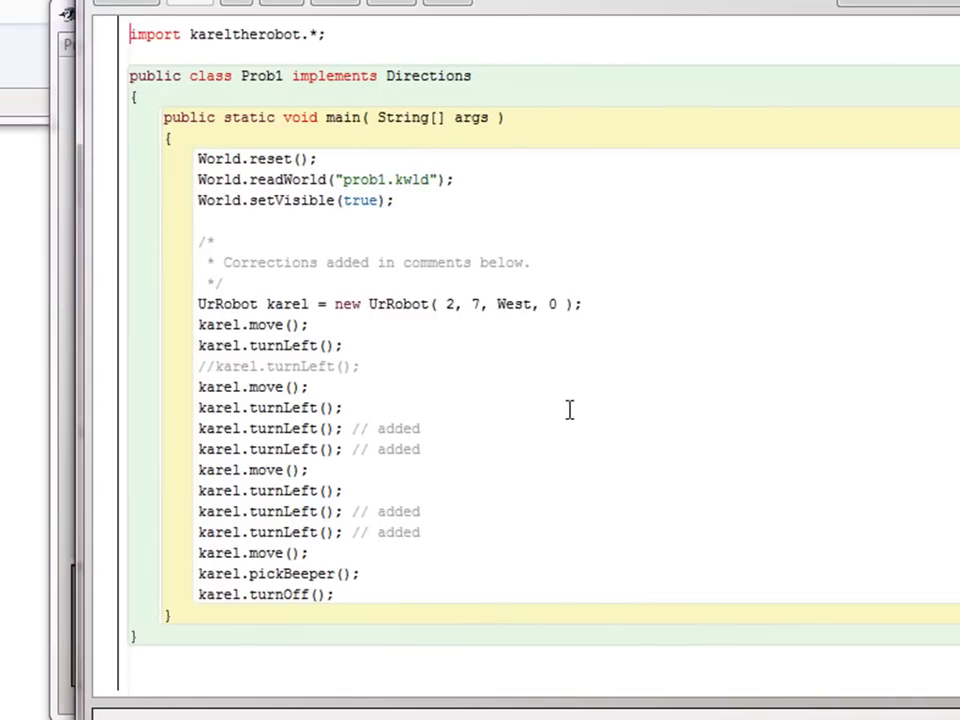
{"action": "mouse_move", "coordinate": [516, 448]}
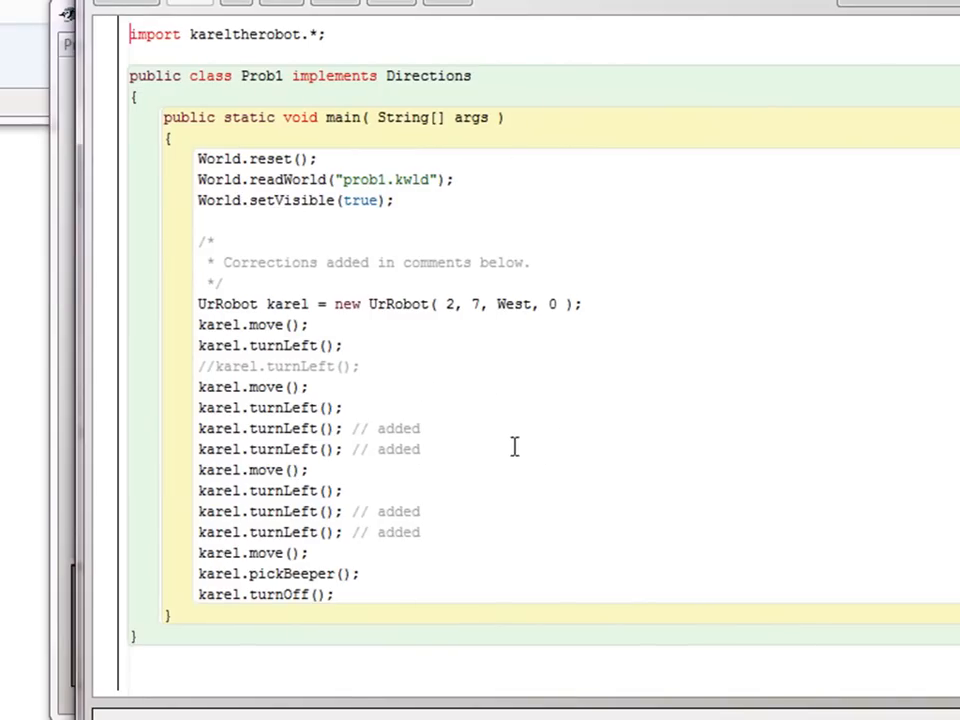
{"action": "mouse_move", "coordinate": [444, 180]}
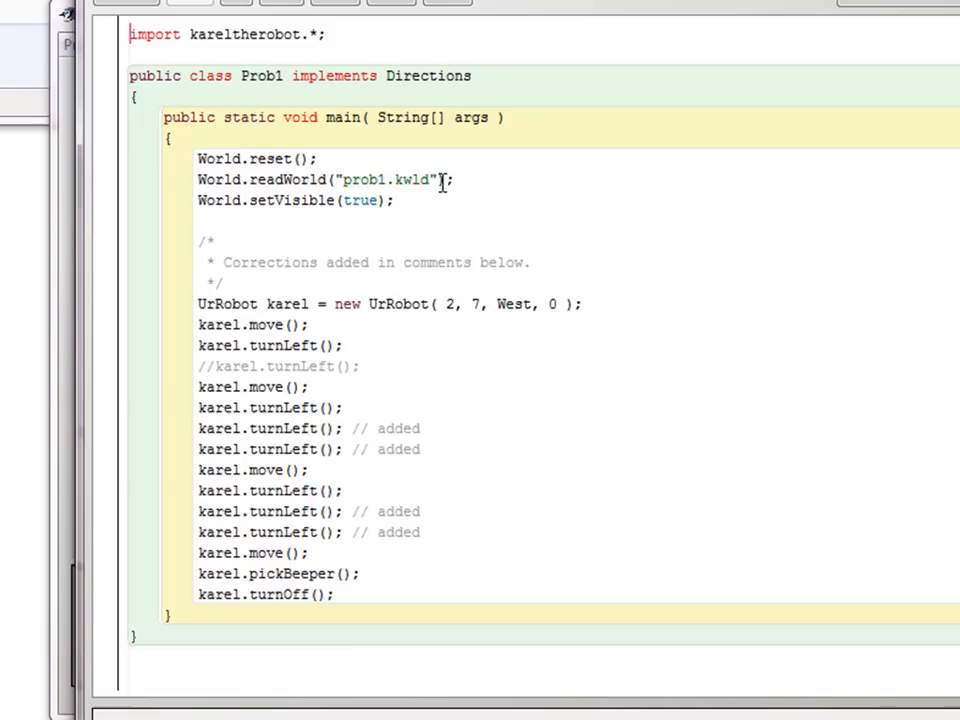
{"action": "mouse_move", "coordinate": [660, 184]}
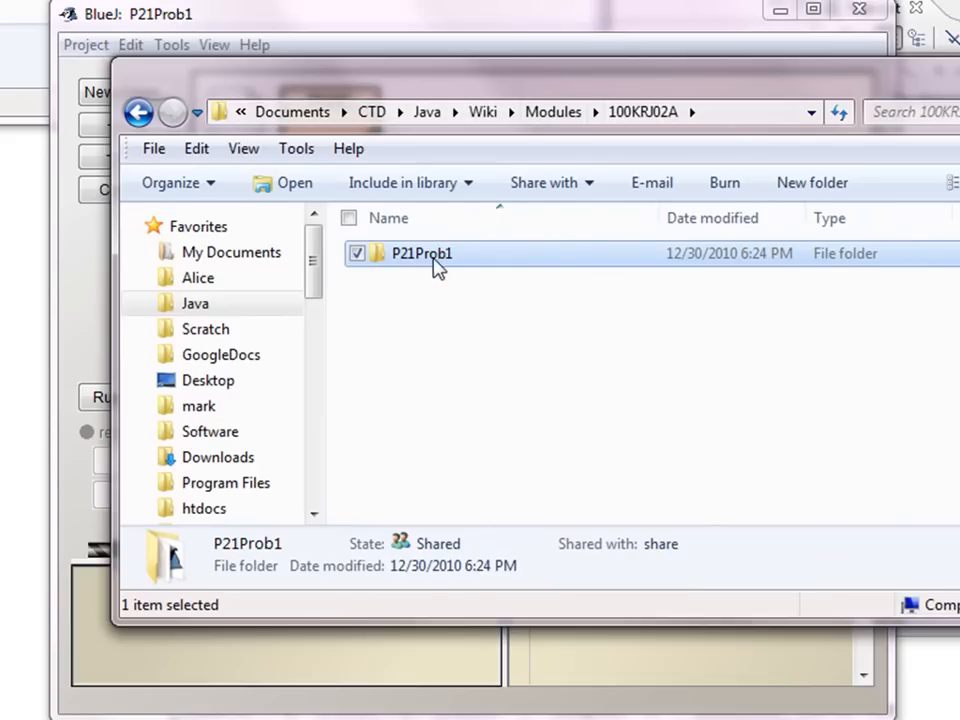
{"action": "double_click", "coordinate": [418, 252]}
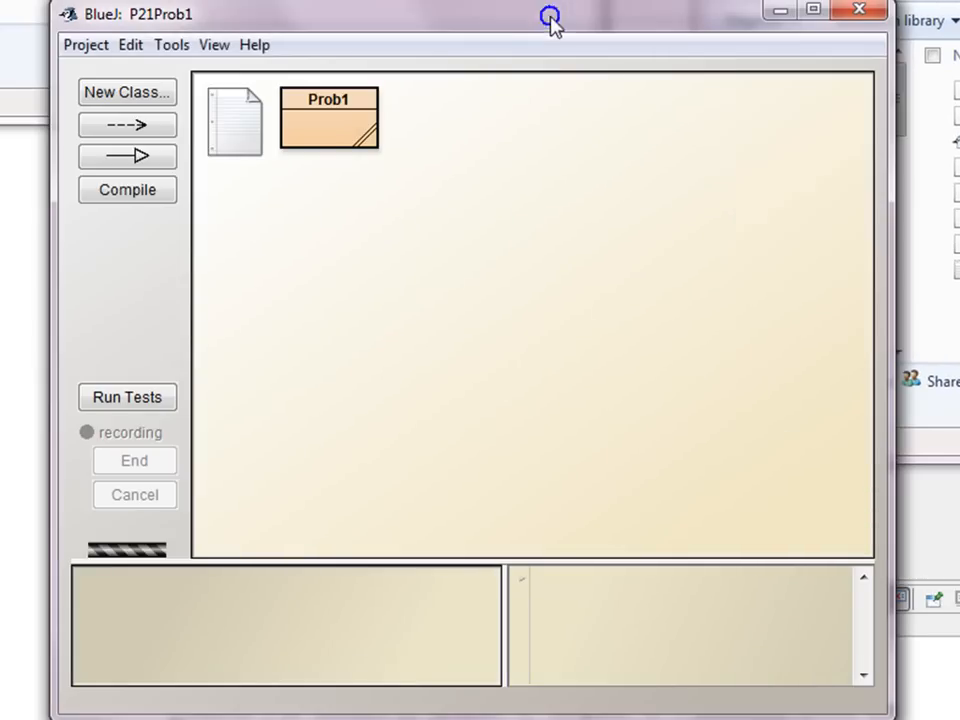
Invoke Prob1's void main(String[] args) with no arguments to launch the Karel program.
{"action": "right_click", "coordinate": [328, 118]}
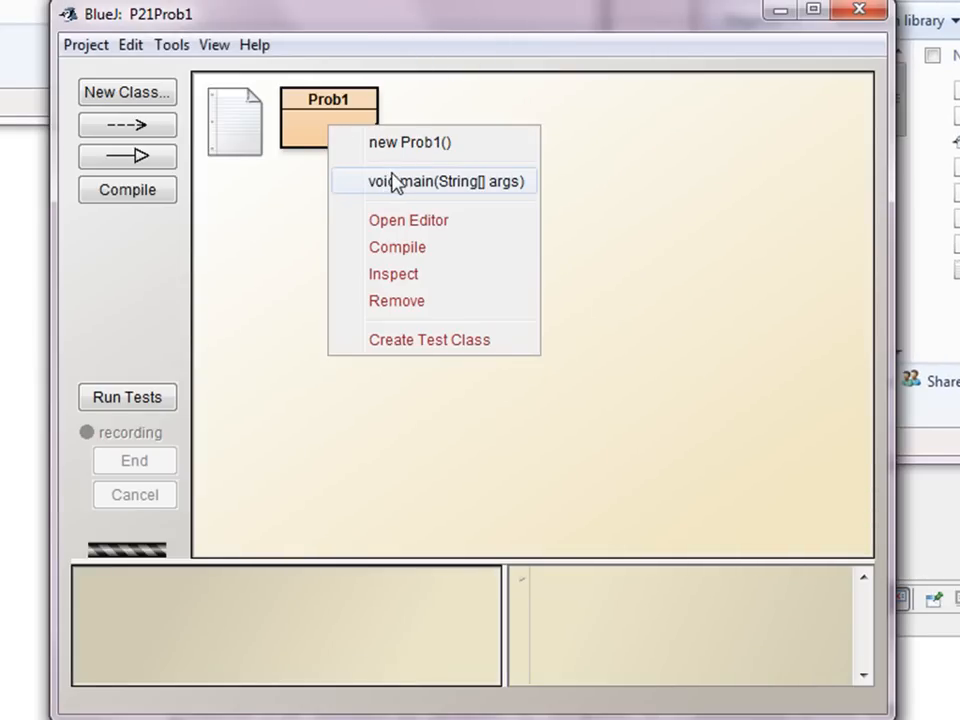
{"action": "left_click", "coordinate": [432, 180]}
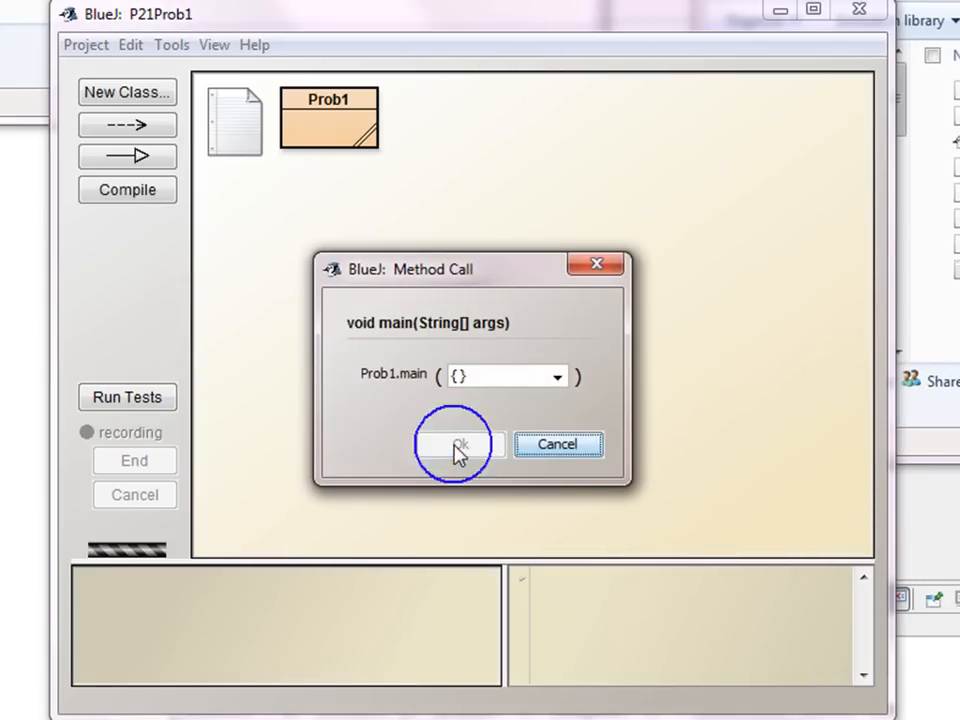
{"action": "left_click", "coordinate": [458, 444]}
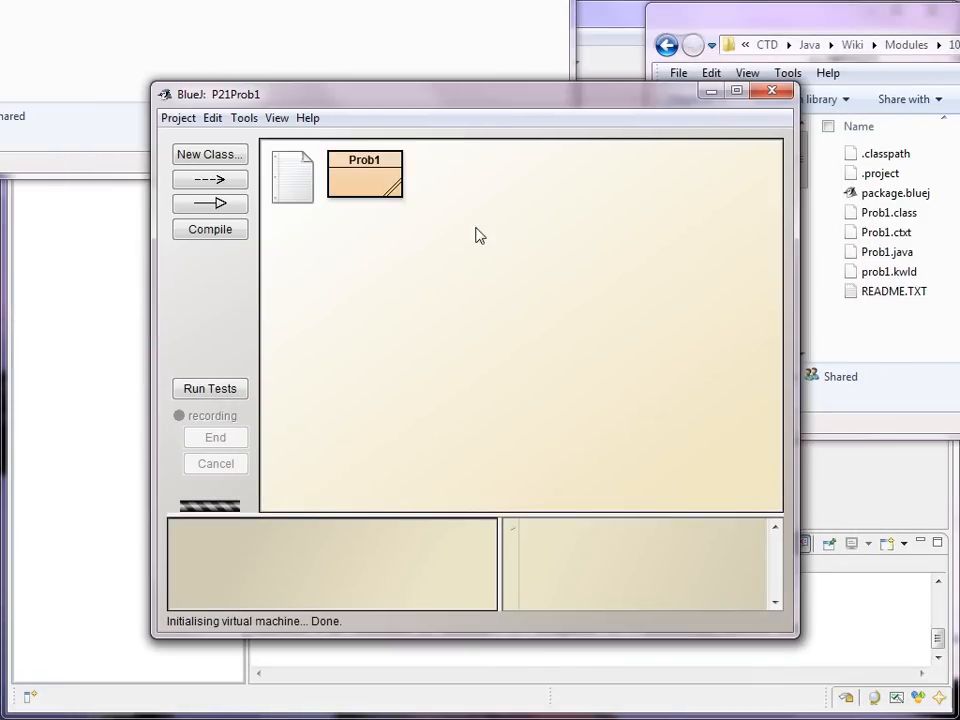
{"action": "mouse_move", "coordinate": [772, 208]}
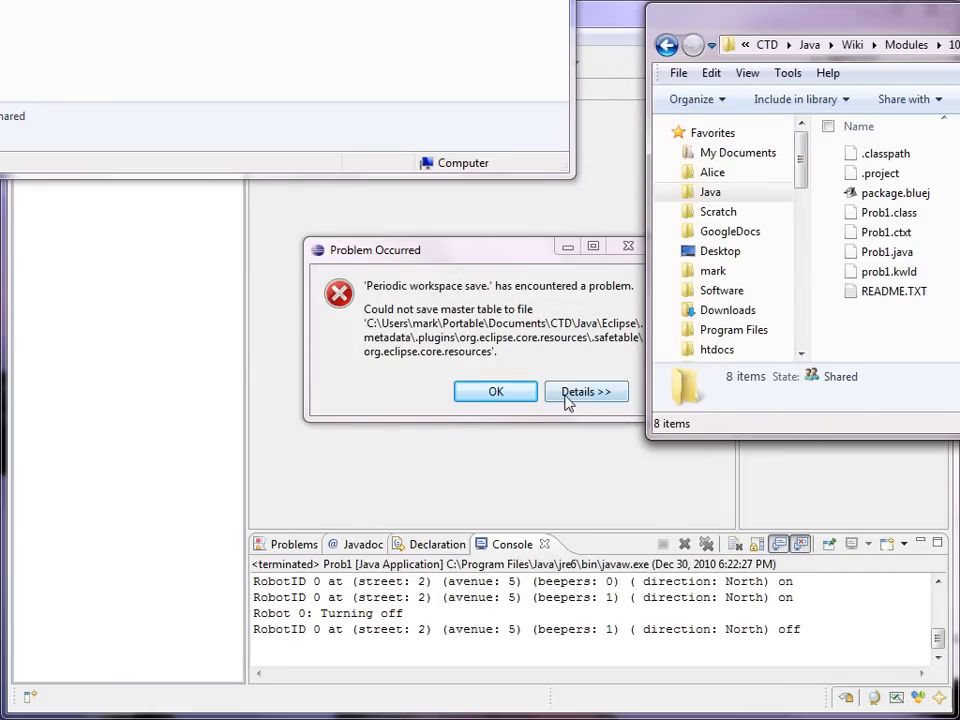
Check the current workspace path via File > Switch Workspace > Other…, then cancel without switching.
{"action": "left_click", "coordinate": [496, 390]}
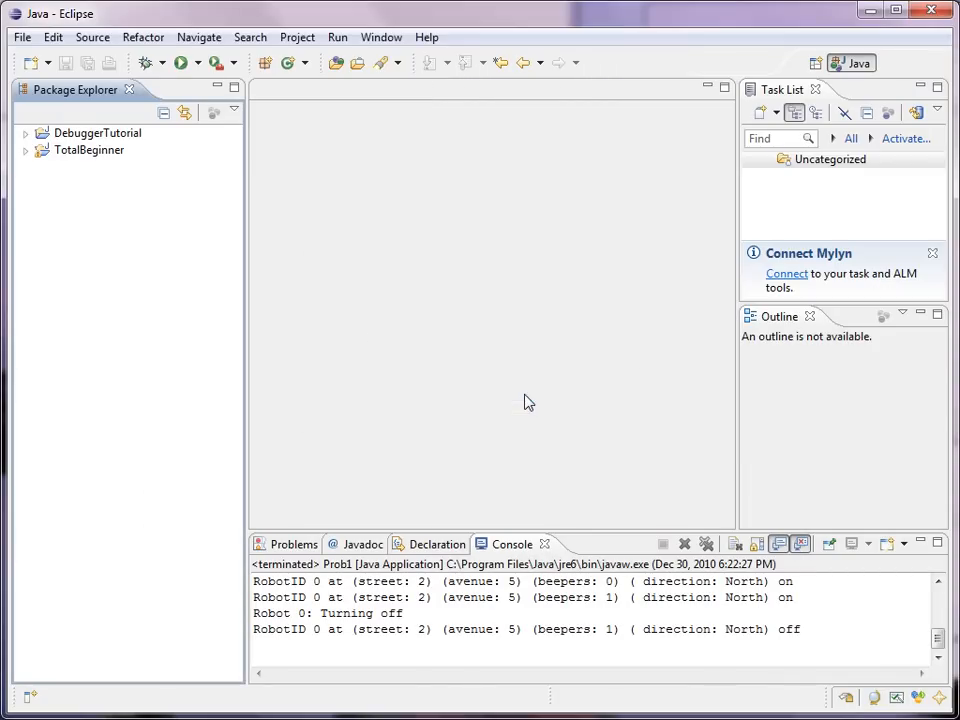
{"action": "mouse_move", "coordinate": [512, 98]}
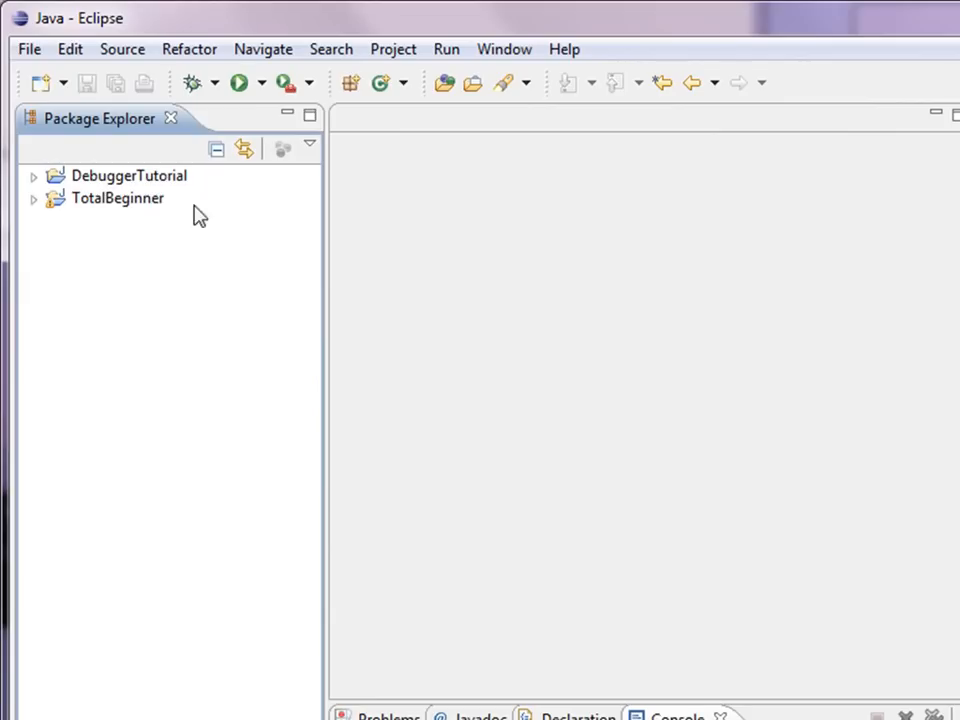
{"action": "left_click", "coordinate": [28, 48]}
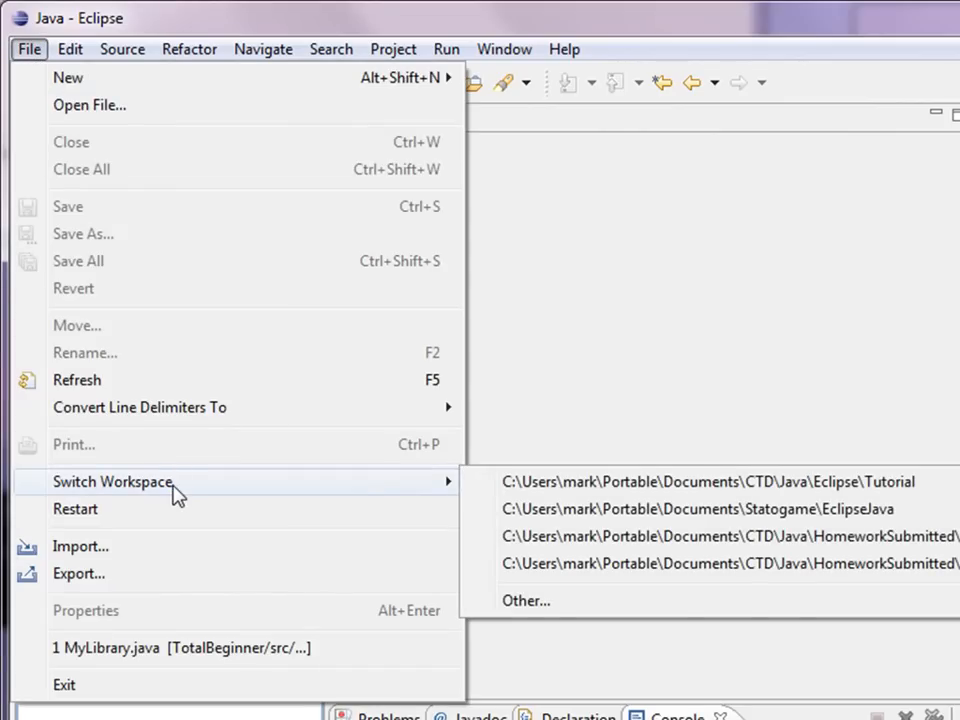
{"action": "mouse_move", "coordinate": [548, 618]}
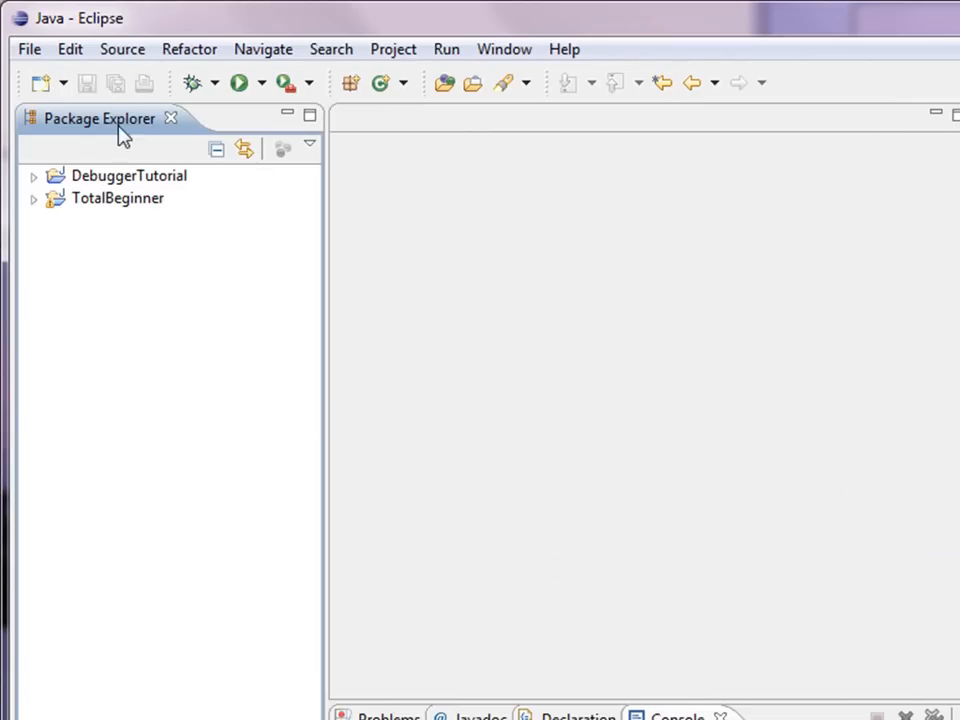
{"action": "left_click", "coordinate": [28, 48]}
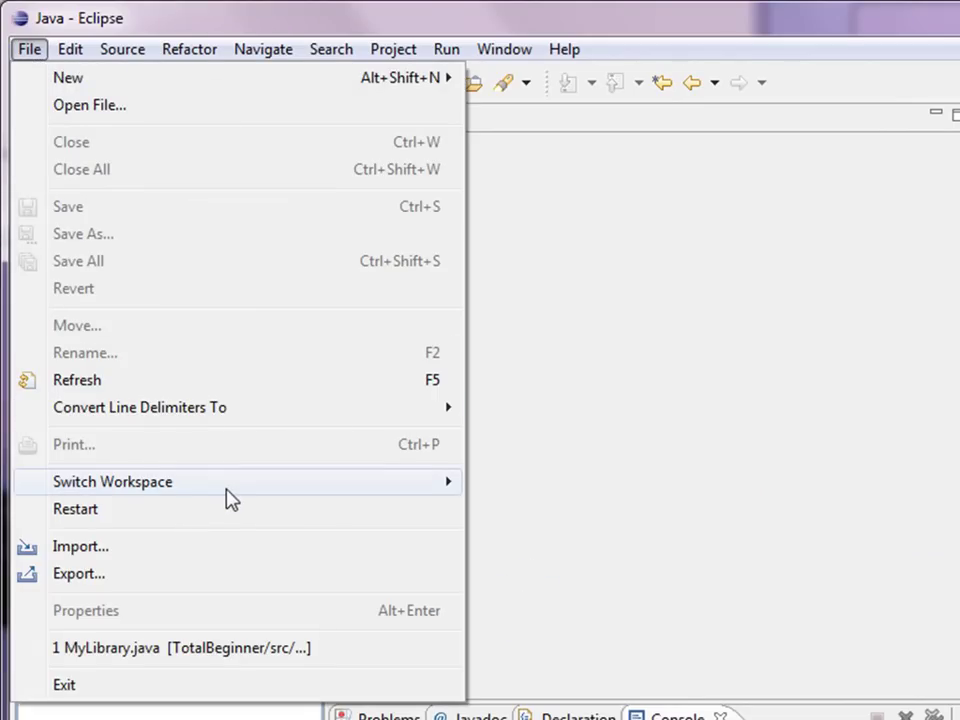
{"action": "left_click", "coordinate": [112, 480]}
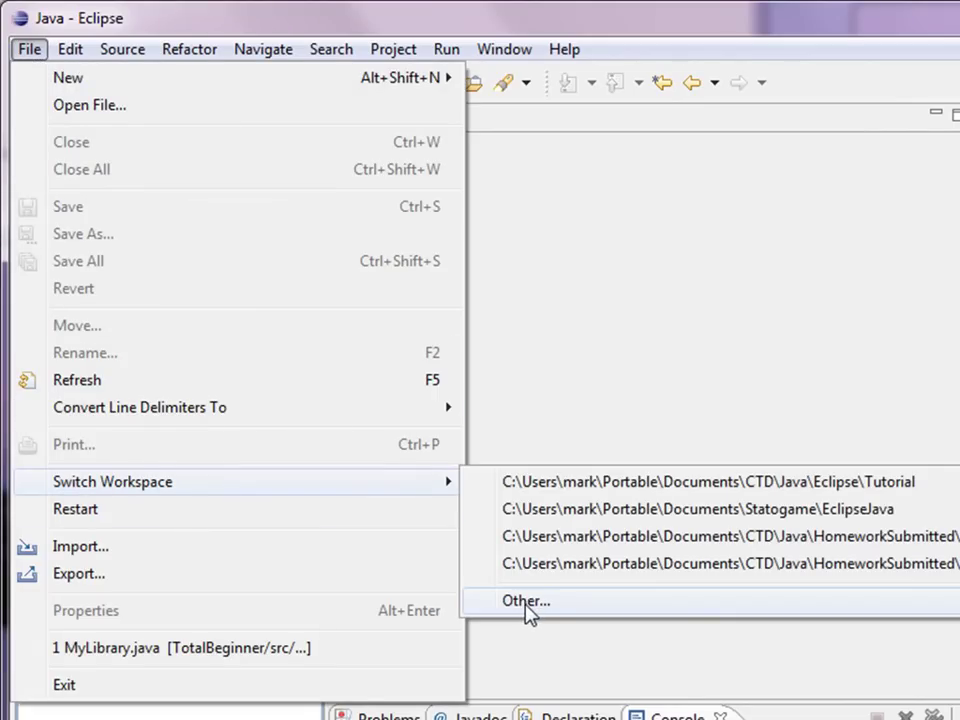
{"action": "left_click", "coordinate": [524, 600]}
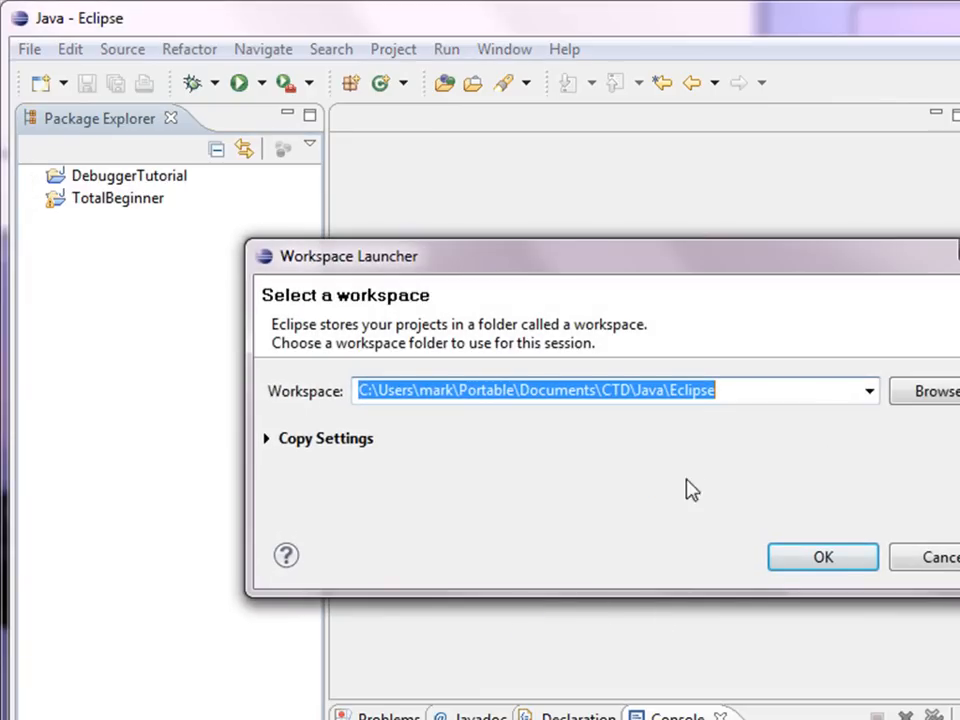
{"action": "mouse_move", "coordinate": [580, 414]}
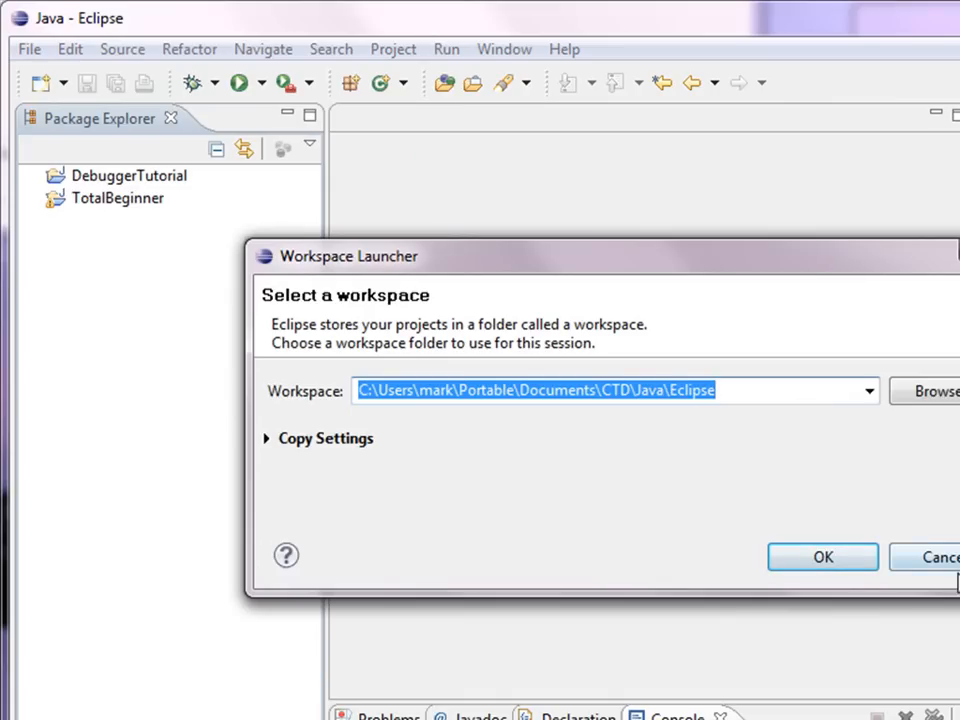
{"action": "left_click", "coordinate": [822, 556]}
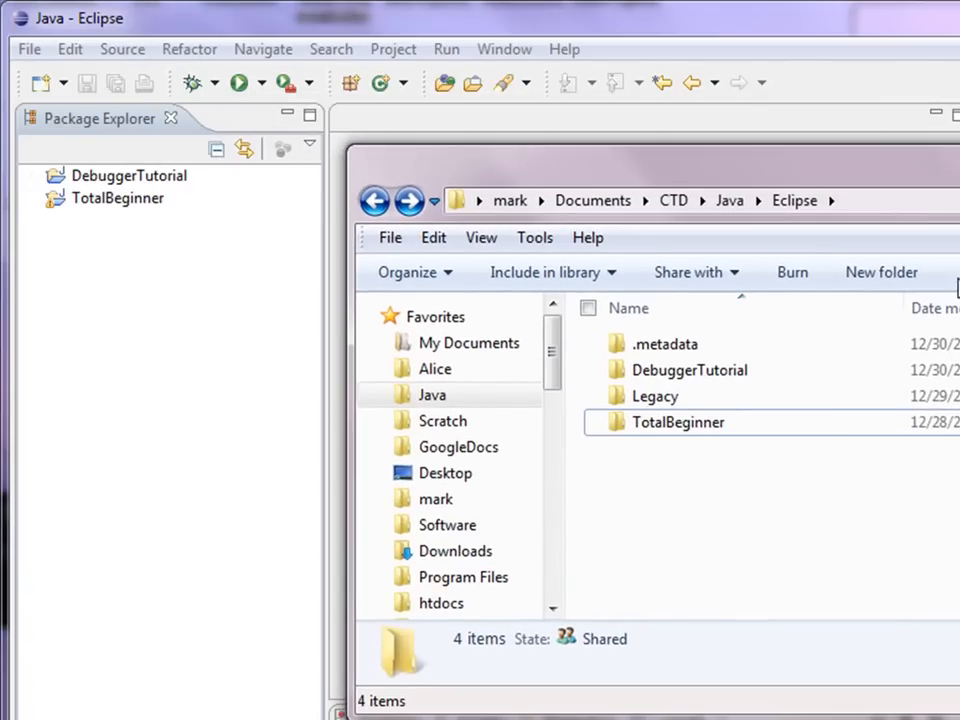
{"action": "mouse_move", "coordinate": [664, 416]}
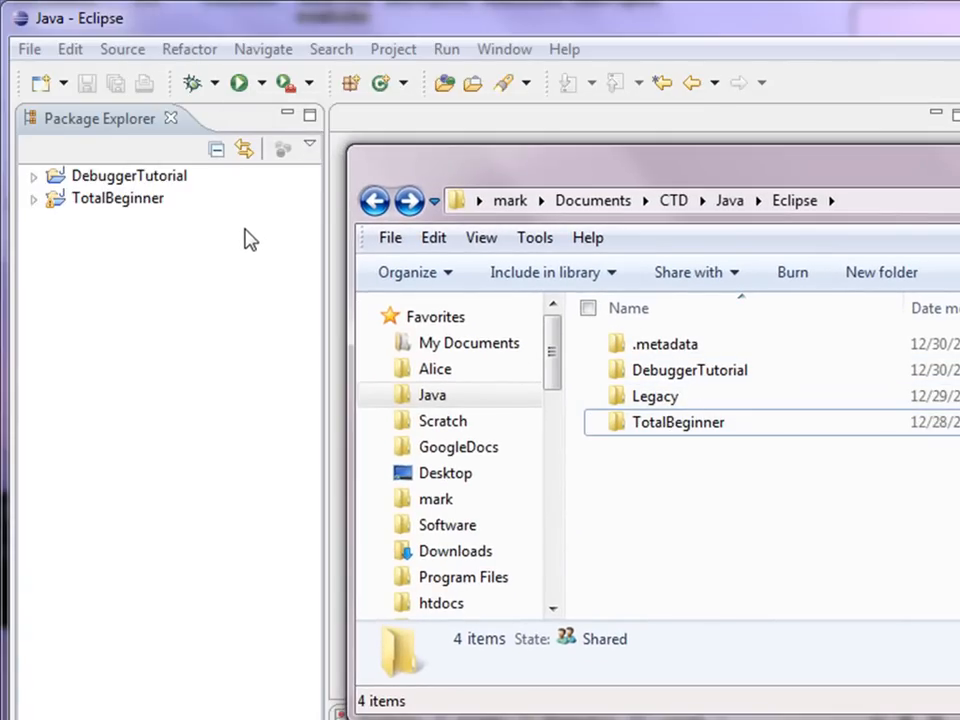
{"action": "mouse_move", "coordinate": [204, 374]}
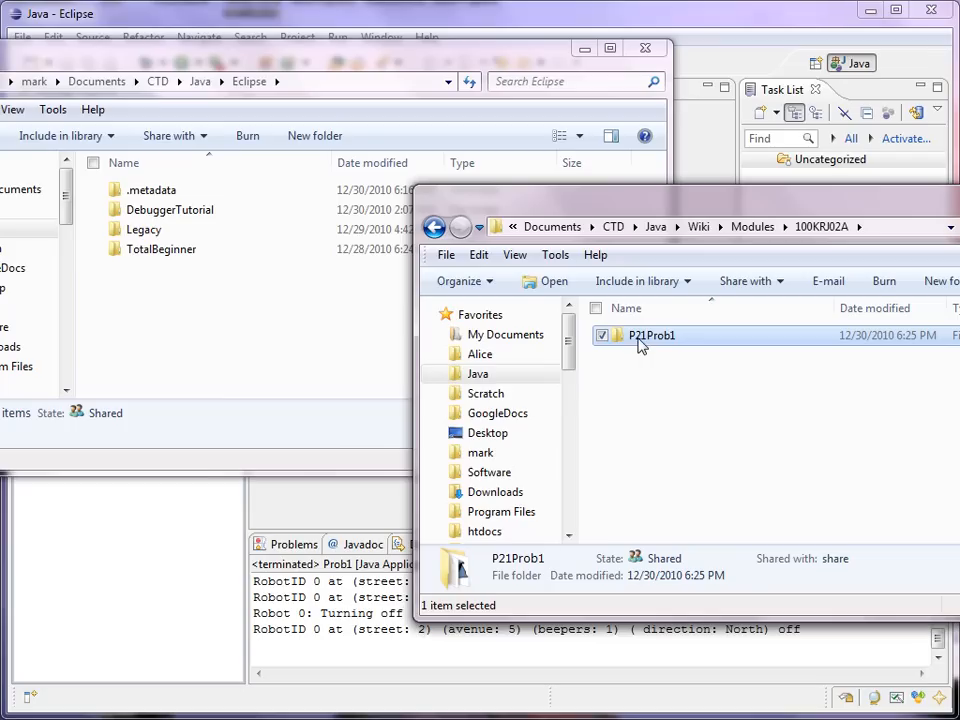
Right-drag the P21Prob1 folder into the workspace folder and choose Copy here.
{"action": "left_click_drag", "start_coordinate": [652, 336], "coordinate": [200, 280]}
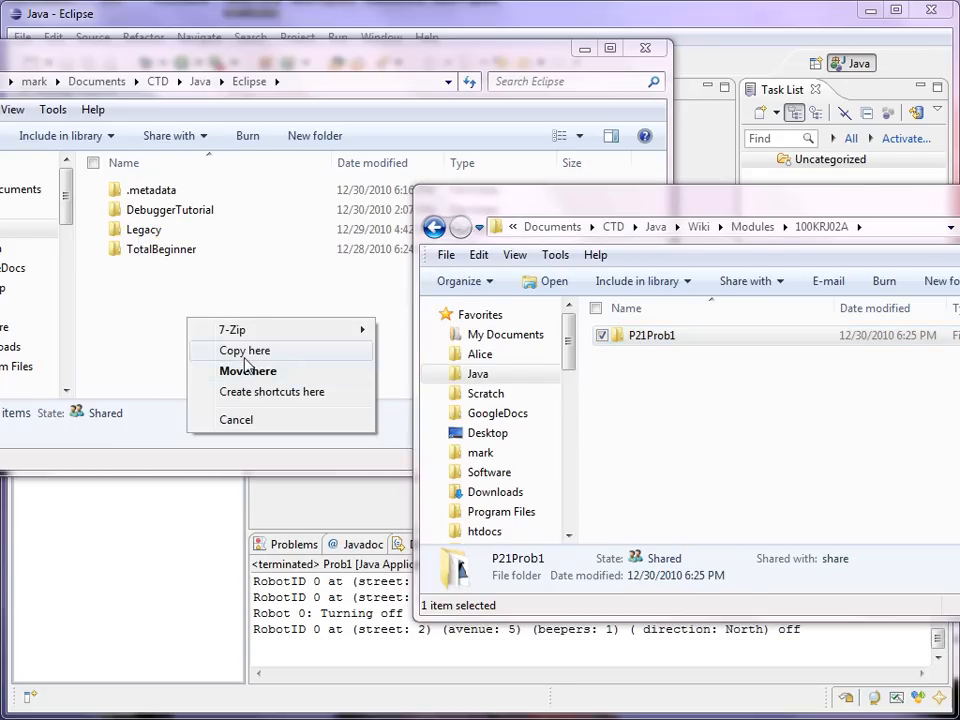
{"action": "left_click", "coordinate": [244, 350]}
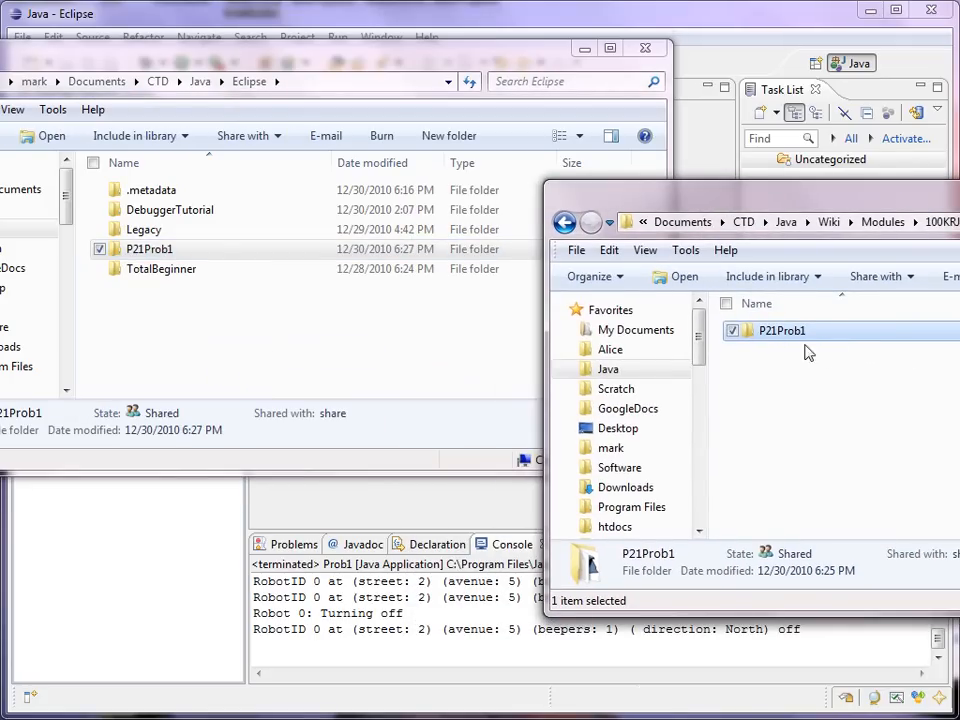
{"action": "mouse_move", "coordinate": [800, 238]}
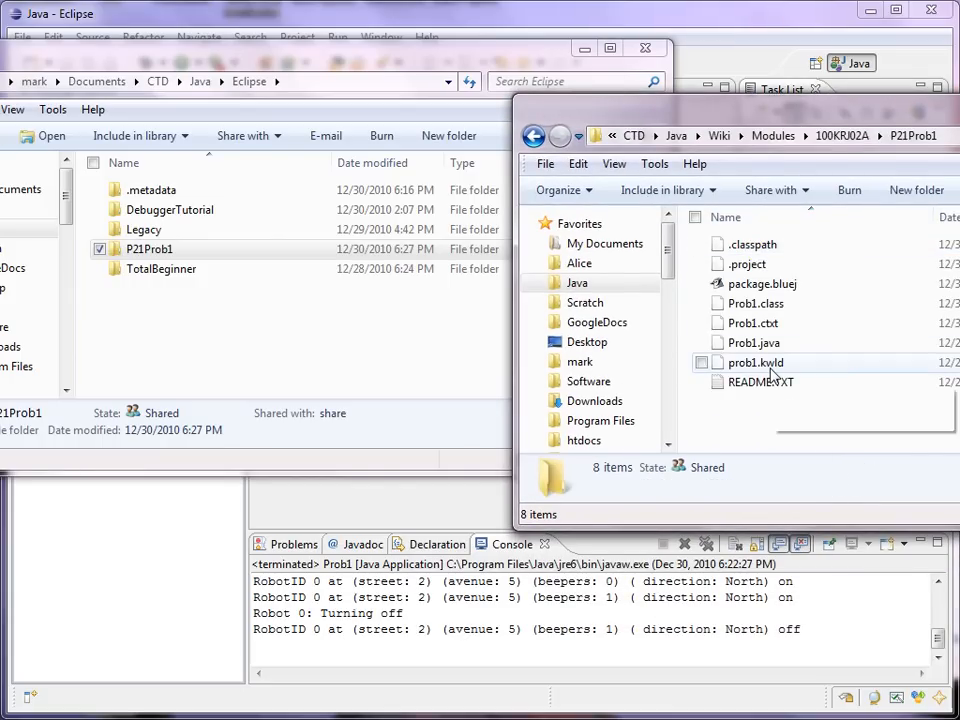
Copy the prob1.kwld world file into the Eclipse workspace folder.
{"action": "left_click", "coordinate": [756, 362]}
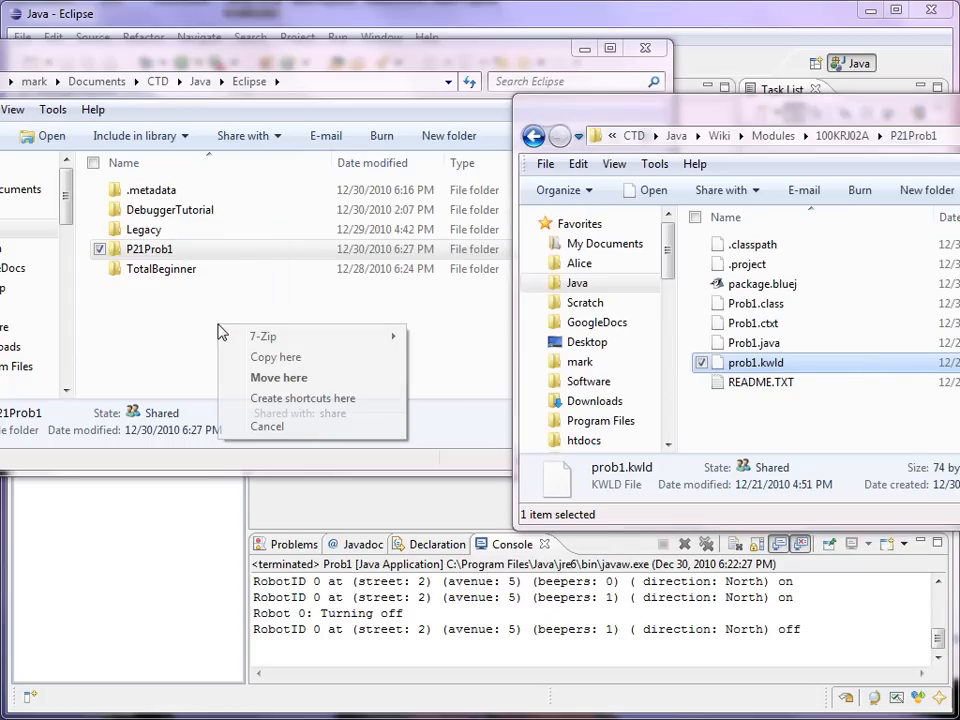
{"action": "mouse_move", "coordinate": [304, 398]}
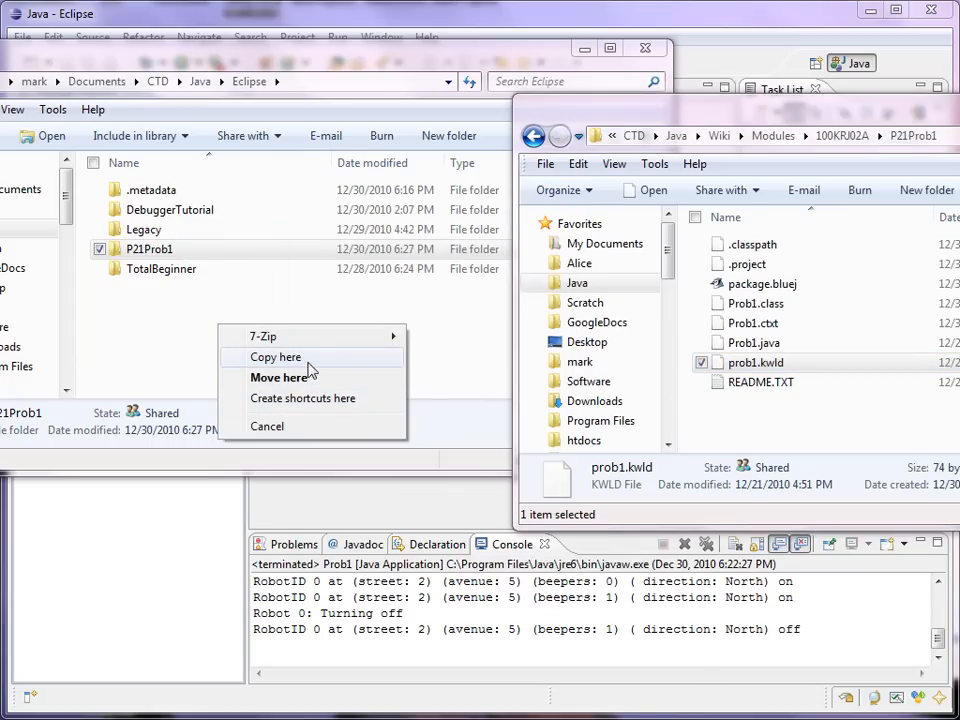
{"action": "left_click", "coordinate": [276, 356]}
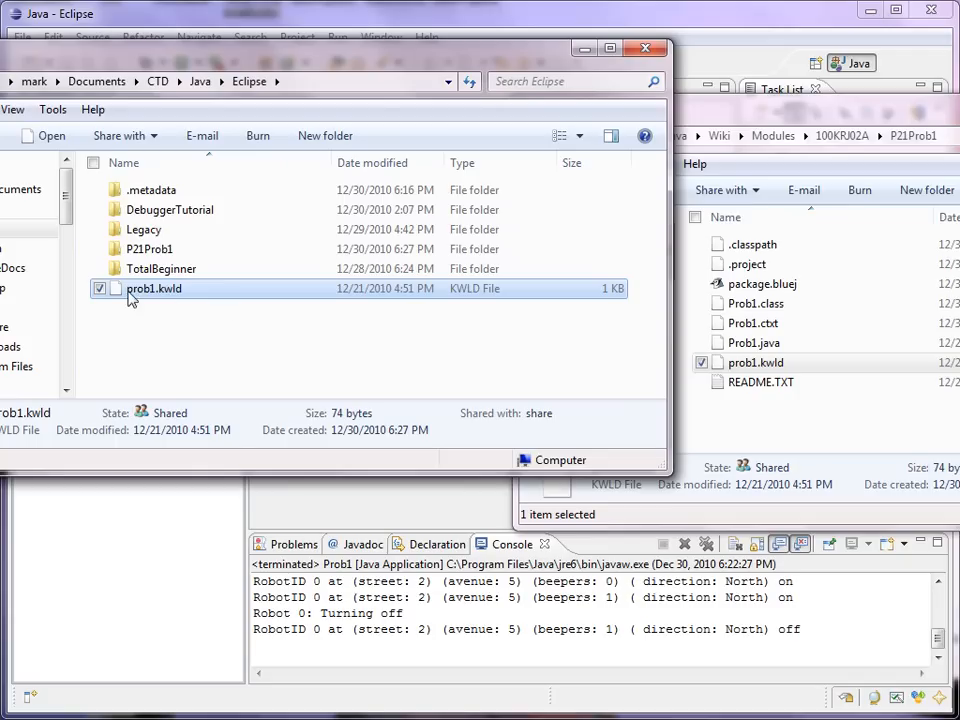
{"action": "mouse_move", "coordinate": [190, 308]}
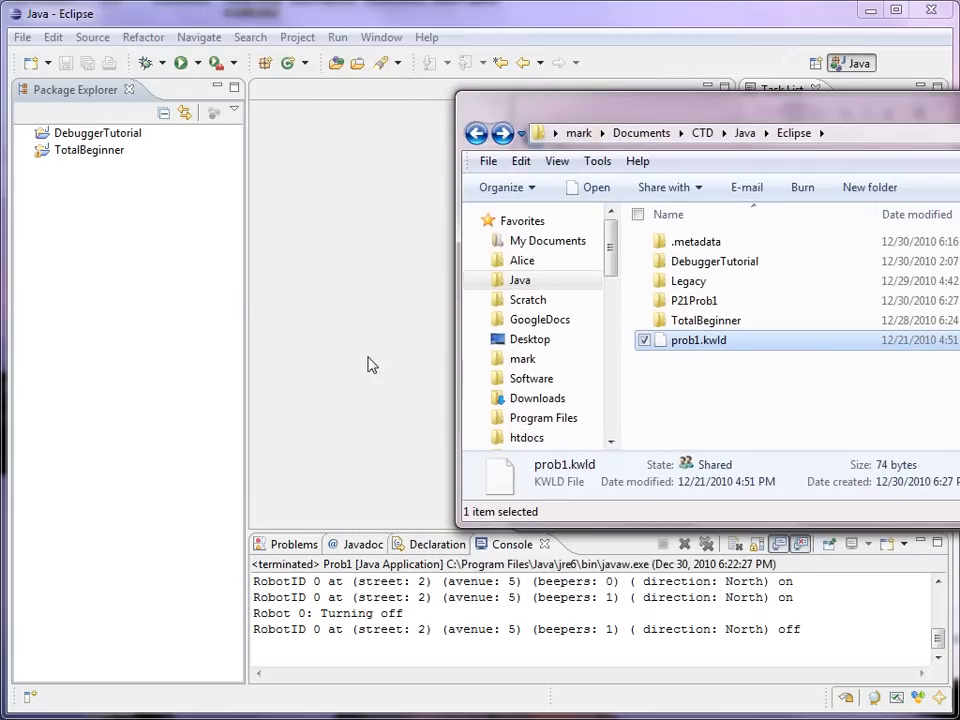
{"action": "mouse_move", "coordinate": [364, 360]}
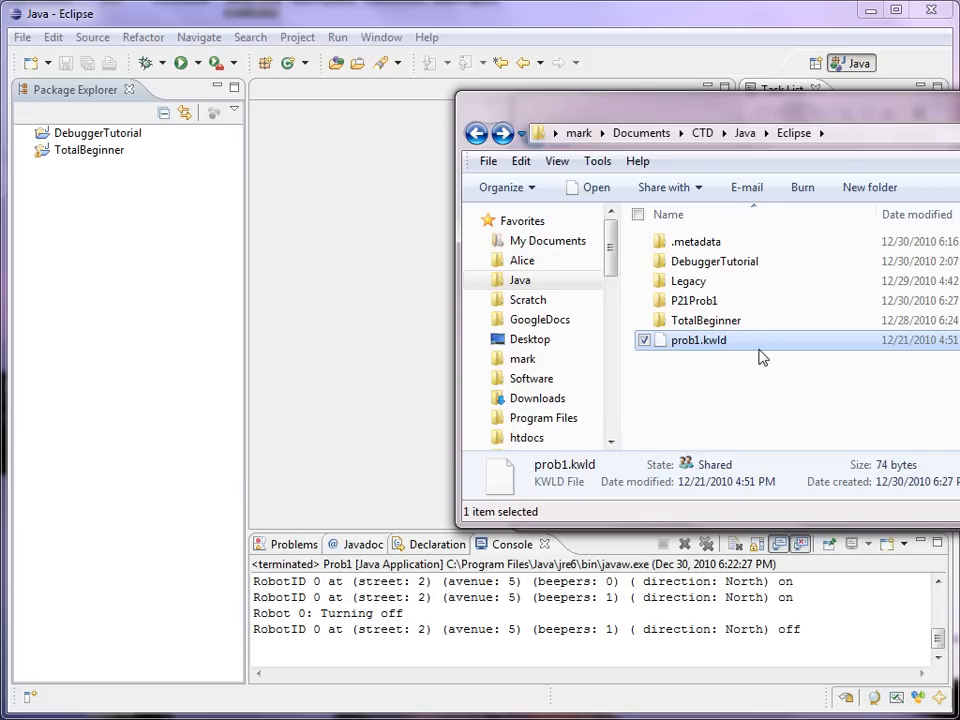
{"action": "mouse_move", "coordinate": [694, 300]}
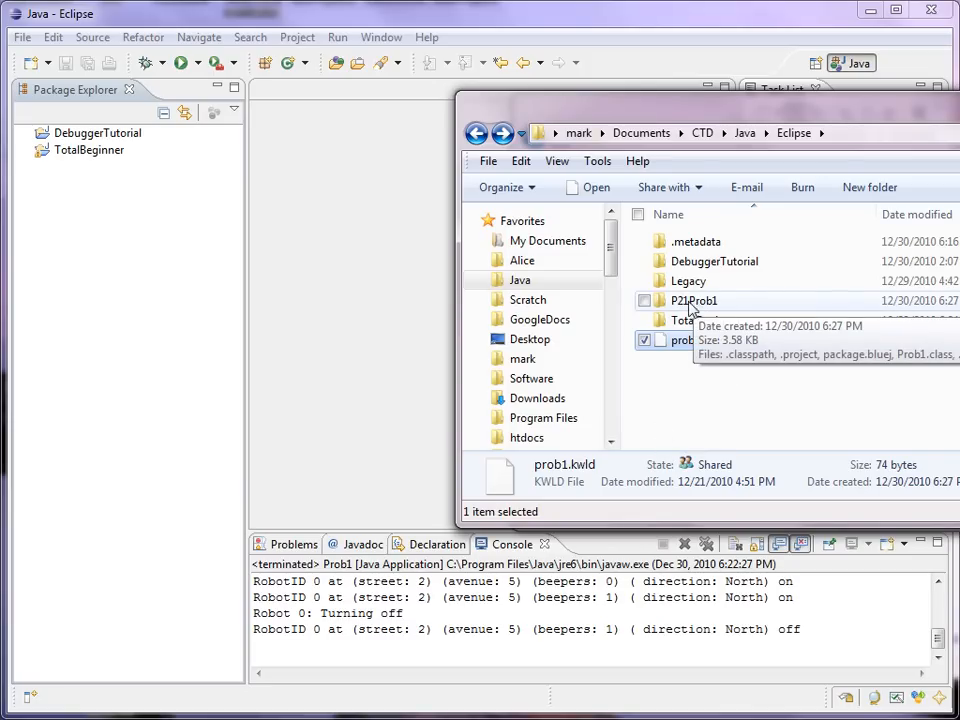
{"action": "mouse_move", "coordinate": [256, 244]}
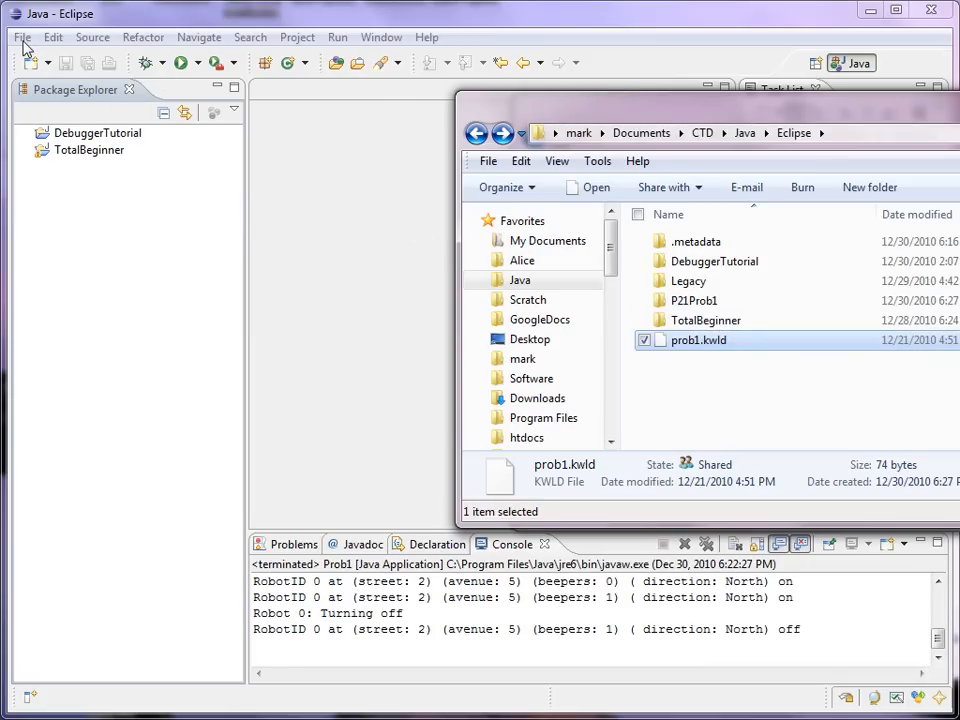
{"action": "left_click", "coordinate": [20, 36]}
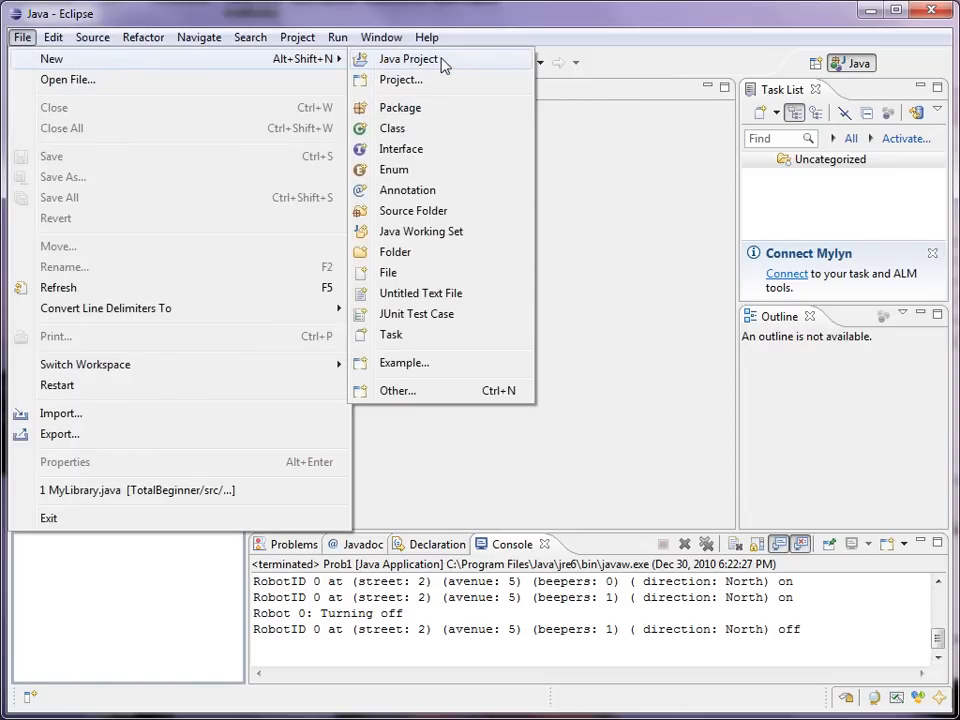
Create a new Java project named P21Prob1, dismissing the workspace-save error, and finish the wizard.
{"action": "left_click", "coordinate": [404, 58]}
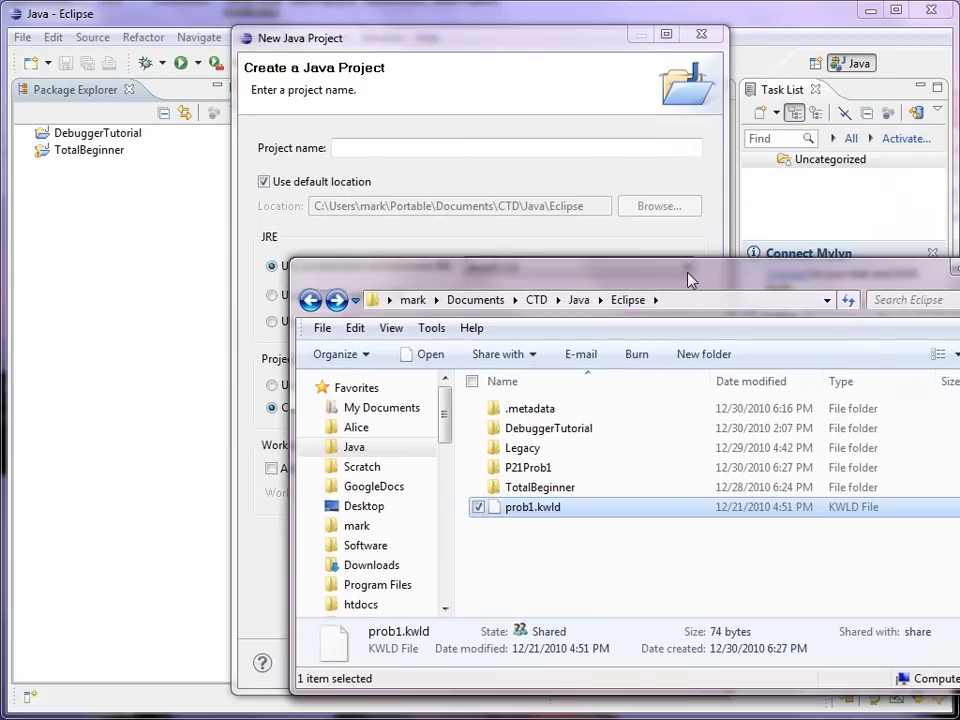
{"action": "mouse_move", "coordinate": [528, 468]}
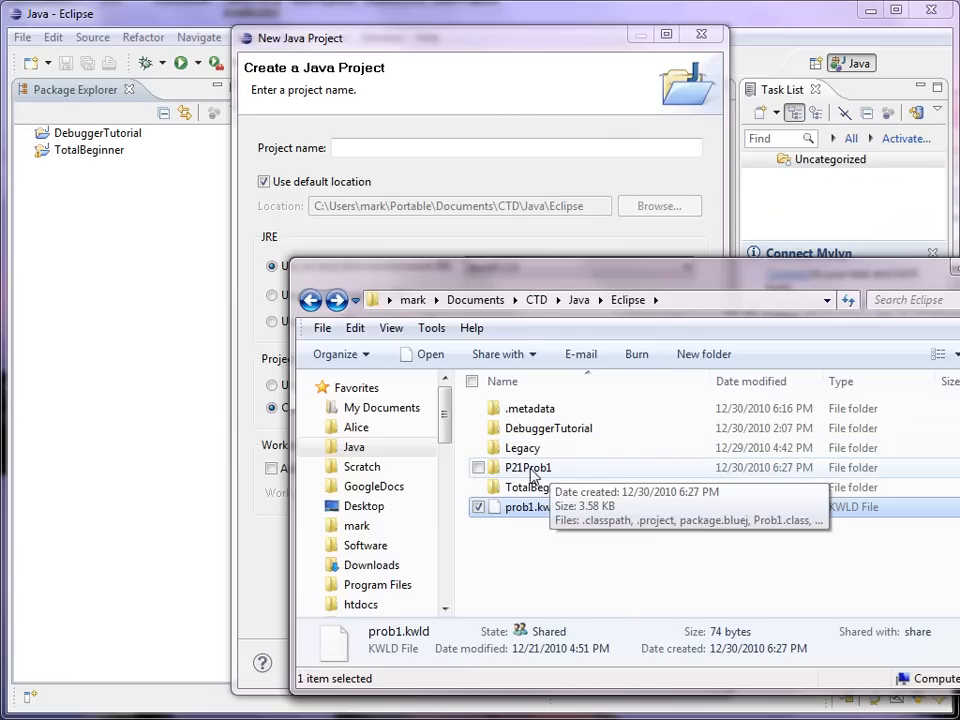
{"action": "mouse_move", "coordinate": [552, 472]}
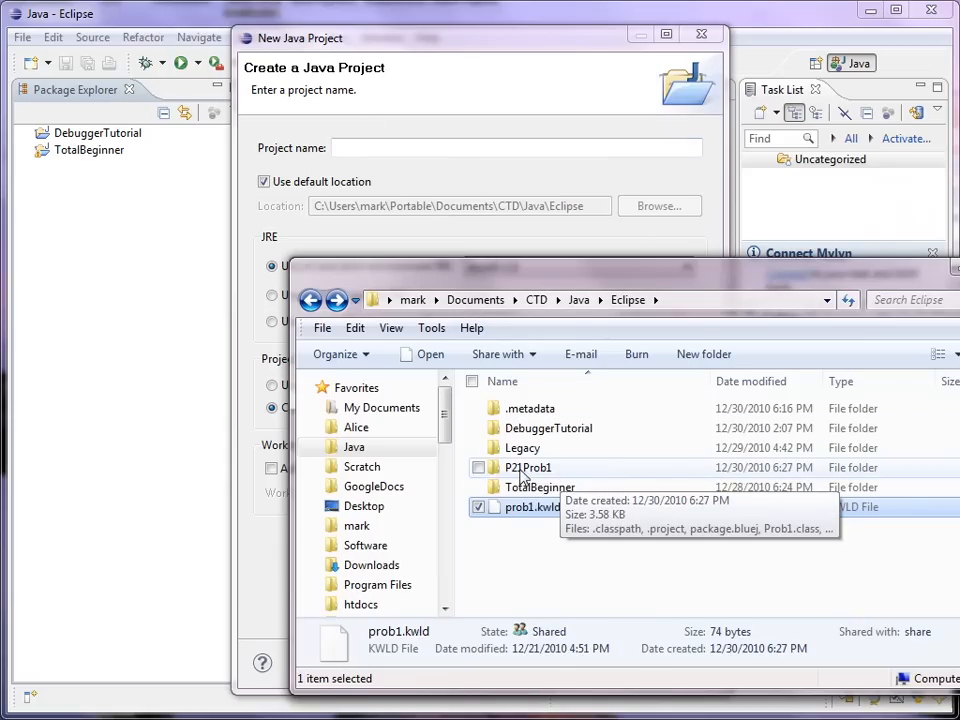
{"action": "mouse_move", "coordinate": [550, 478]}
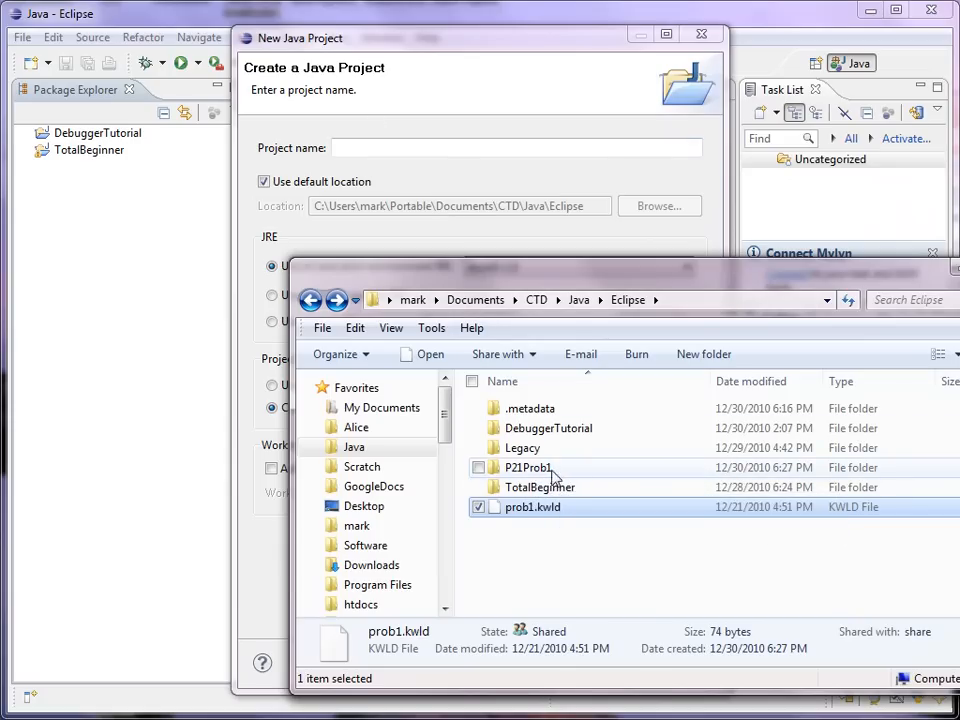
{"action": "mouse_move", "coordinate": [526, 468]}
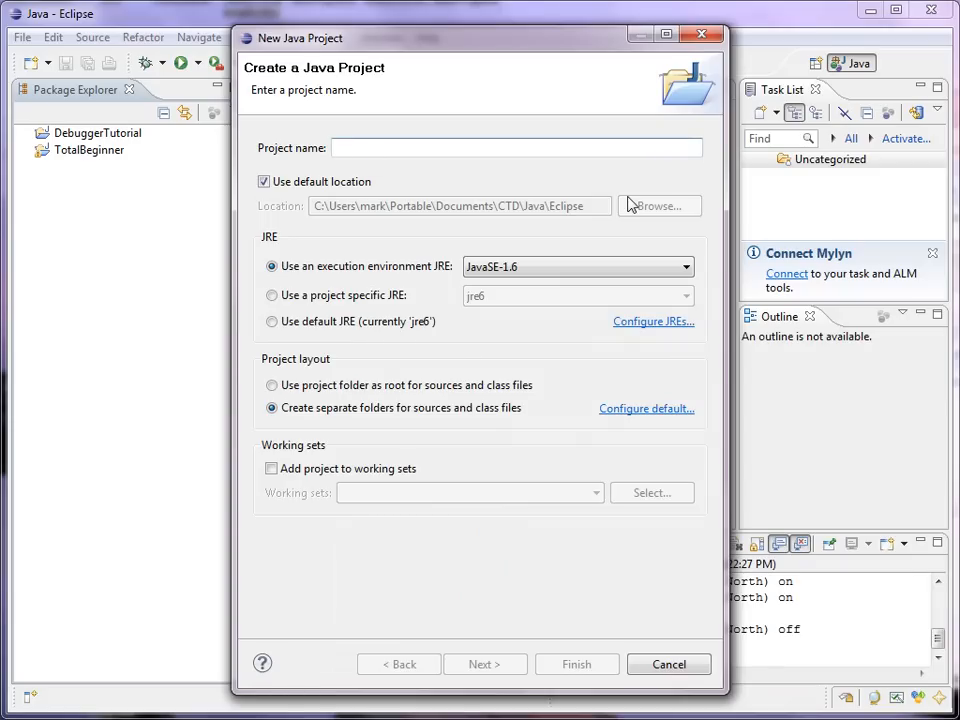
{"action": "type", "text": "P21Prob1"}
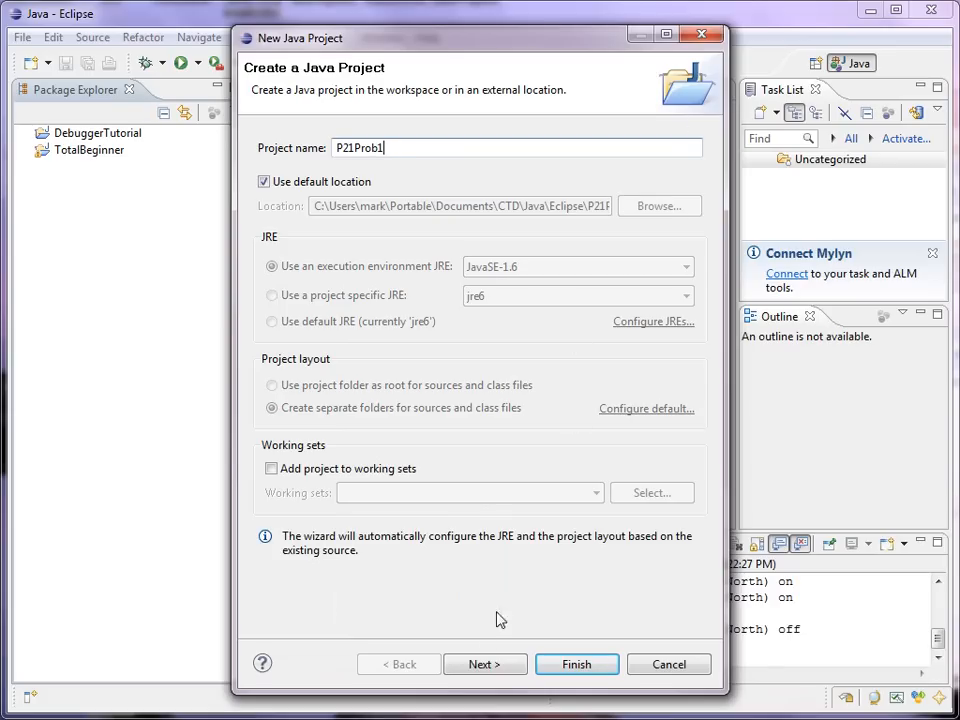
{"action": "left_click", "coordinate": [486, 664]}
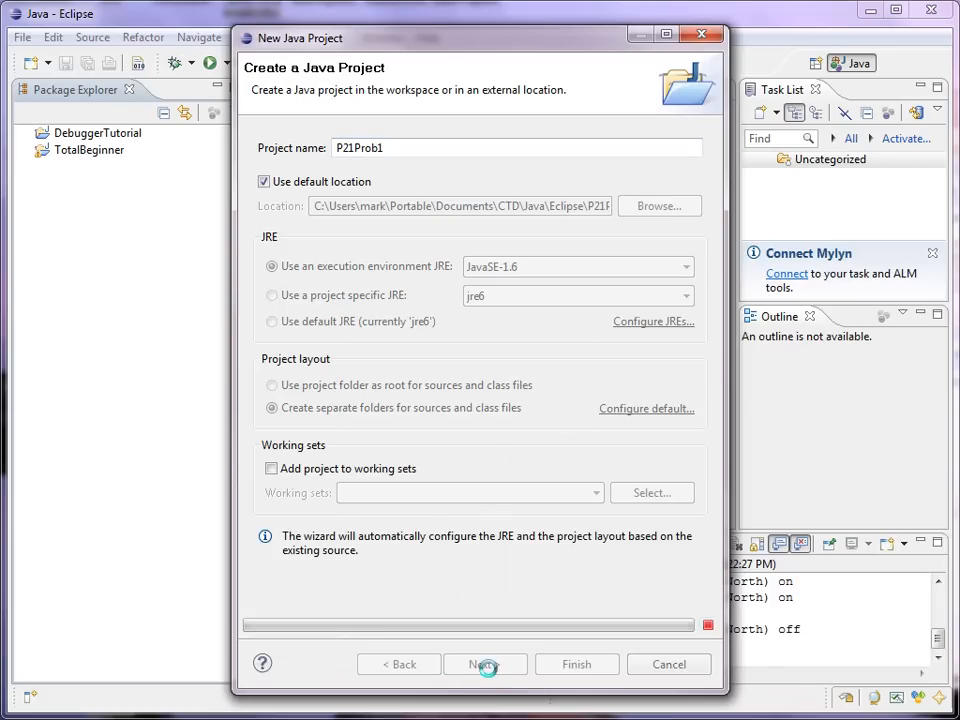
{"action": "left_click", "coordinate": [486, 664]}
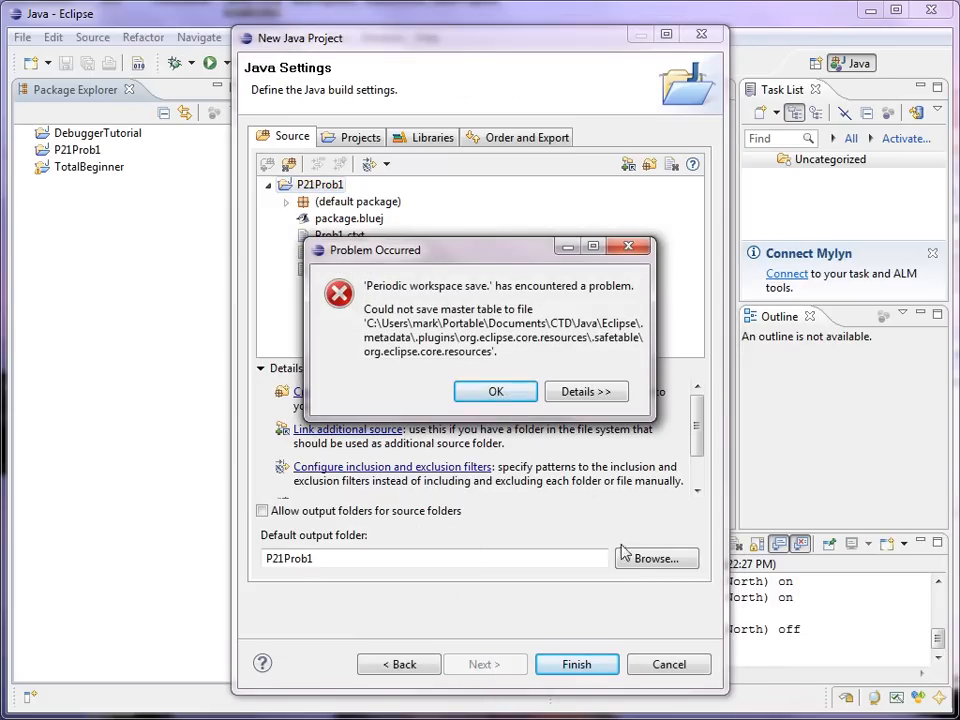
{"action": "mouse_move", "coordinate": [580, 458]}
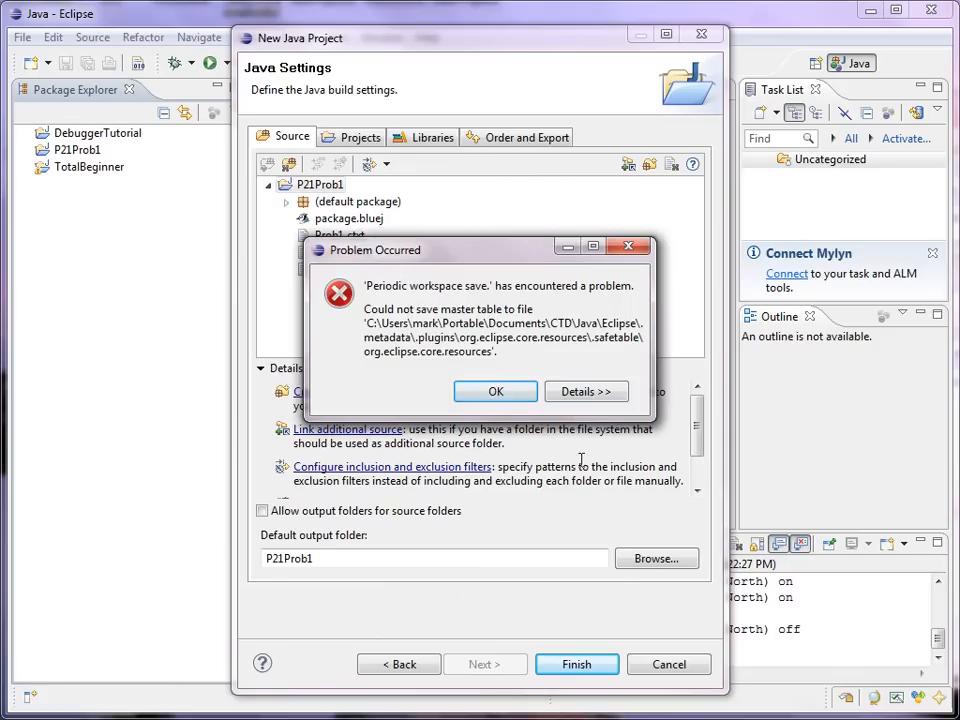
{"action": "mouse_move", "coordinate": [496, 390]}
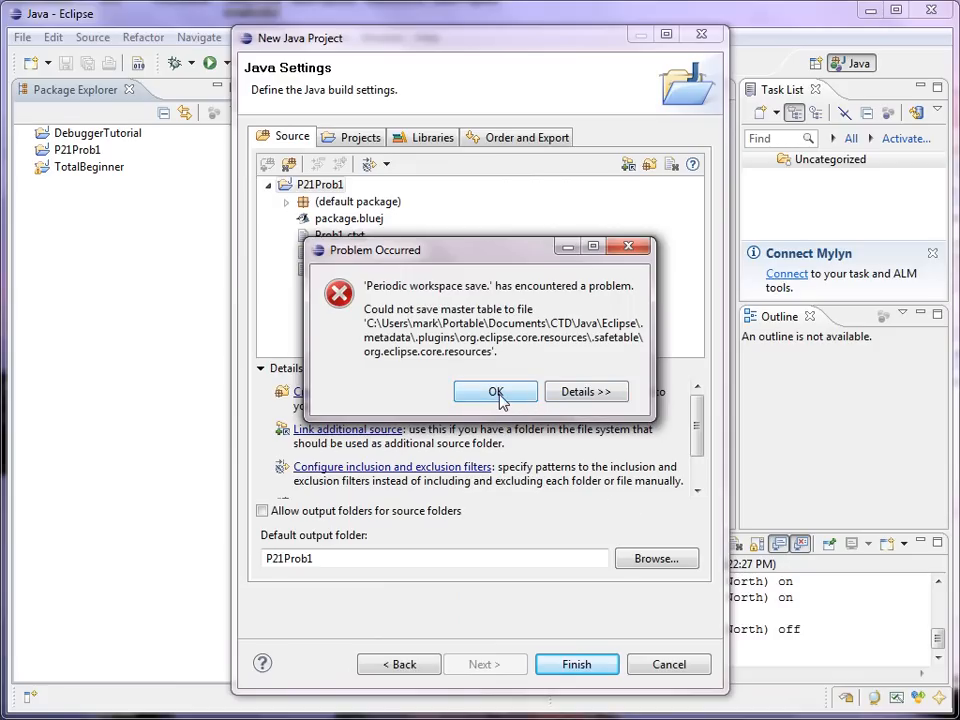
{"action": "left_click", "coordinate": [496, 390]}
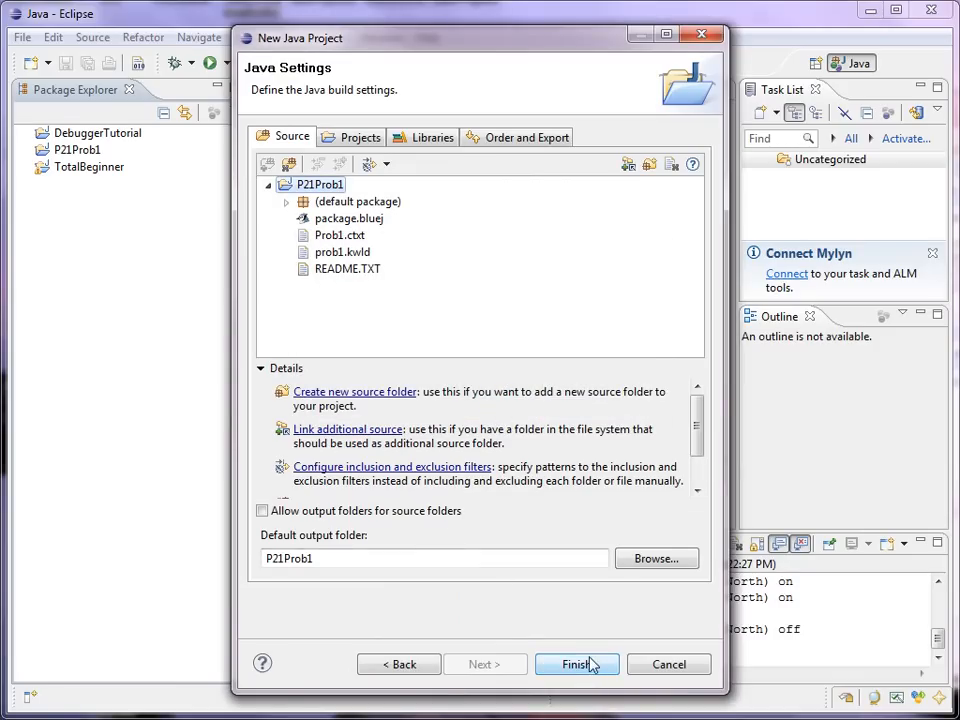
{"action": "left_click", "coordinate": [576, 664]}
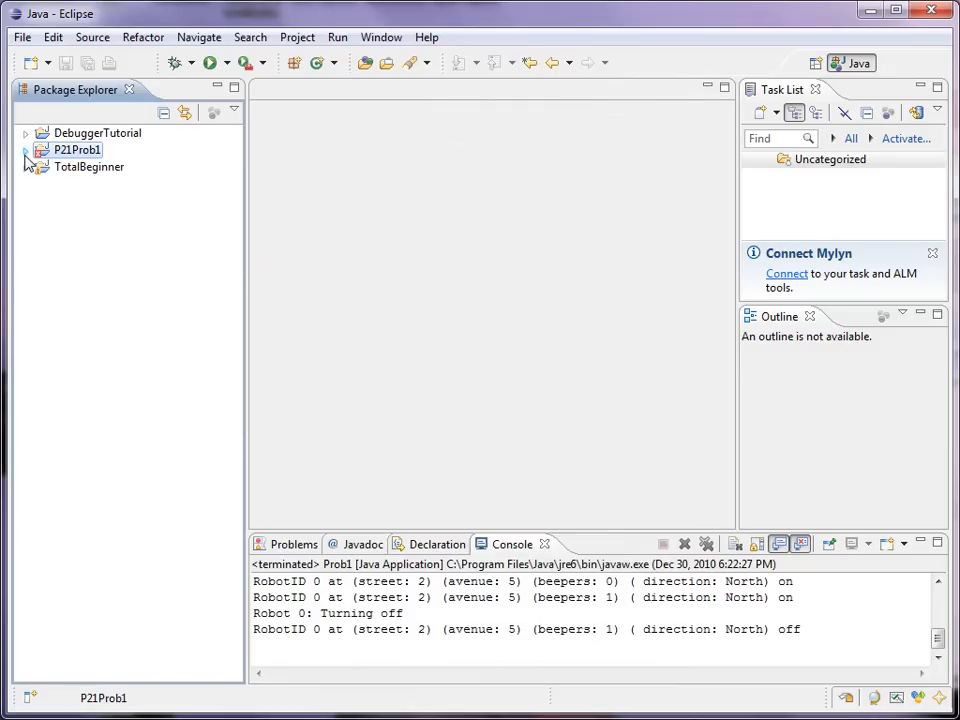
Expand P21Prob1's default package and open Prob1.java in the editor.
{"action": "left_click", "coordinate": [24, 152]}
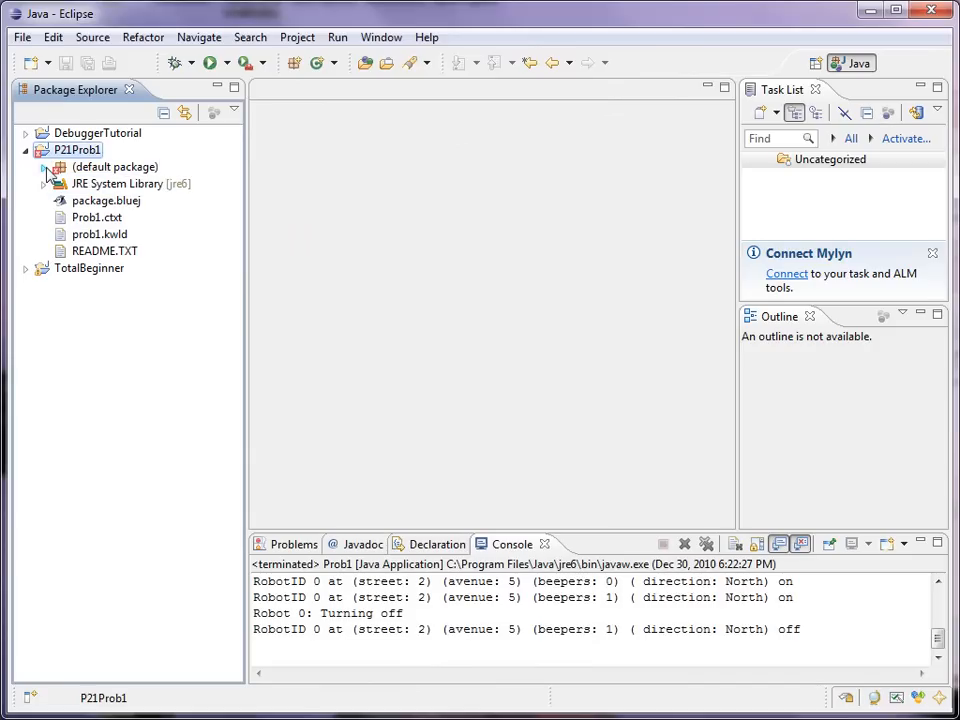
{"action": "left_click", "coordinate": [44, 168]}
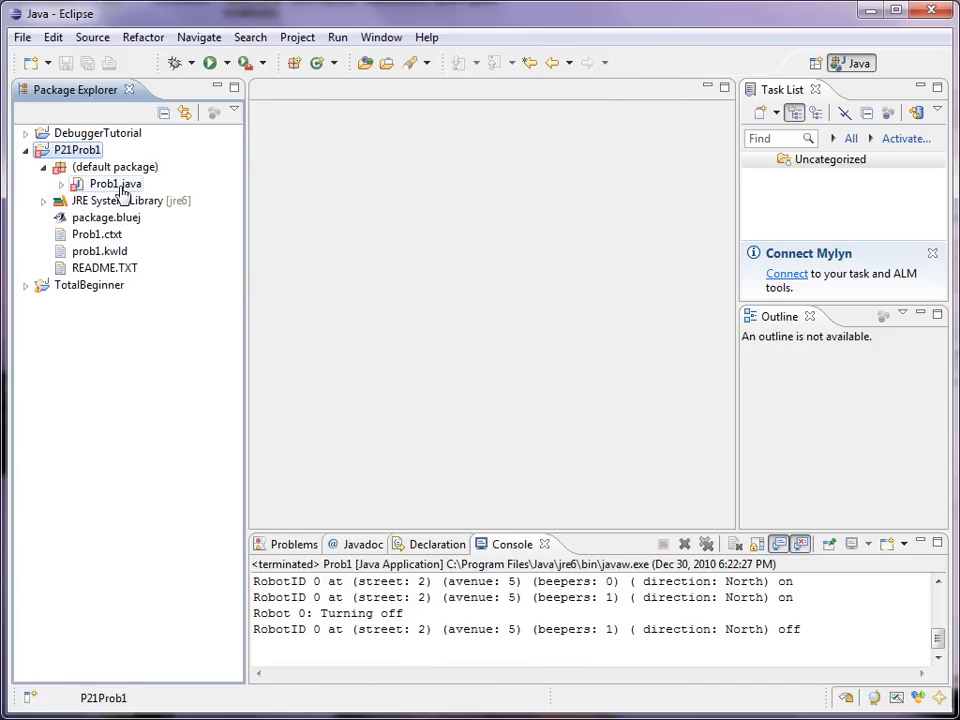
{"action": "double_click", "coordinate": [112, 184]}
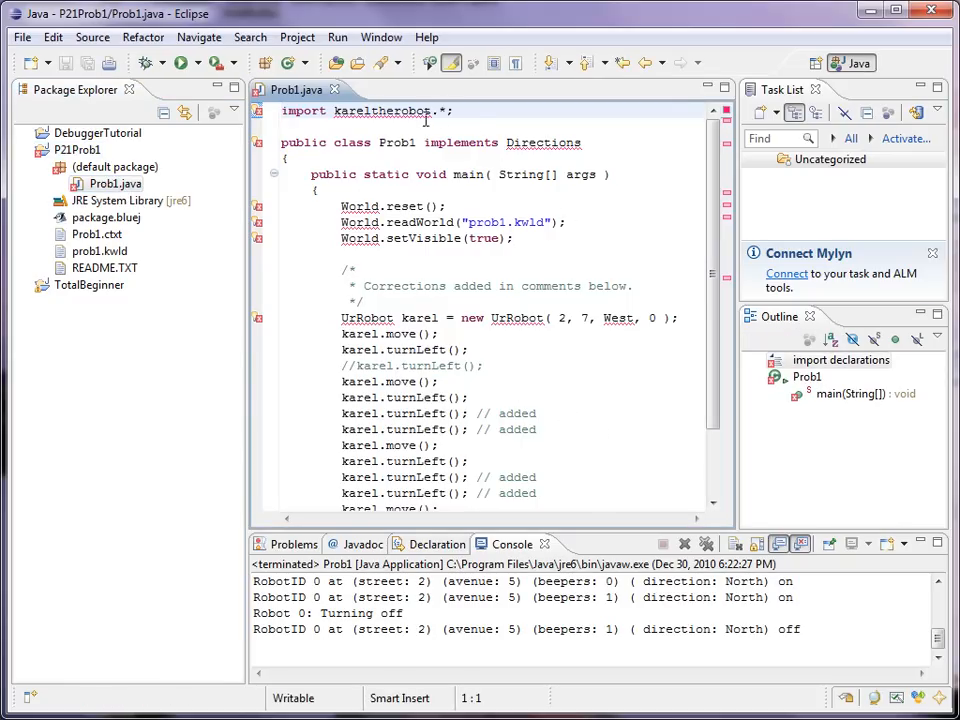
{"action": "mouse_move", "coordinate": [400, 110]}
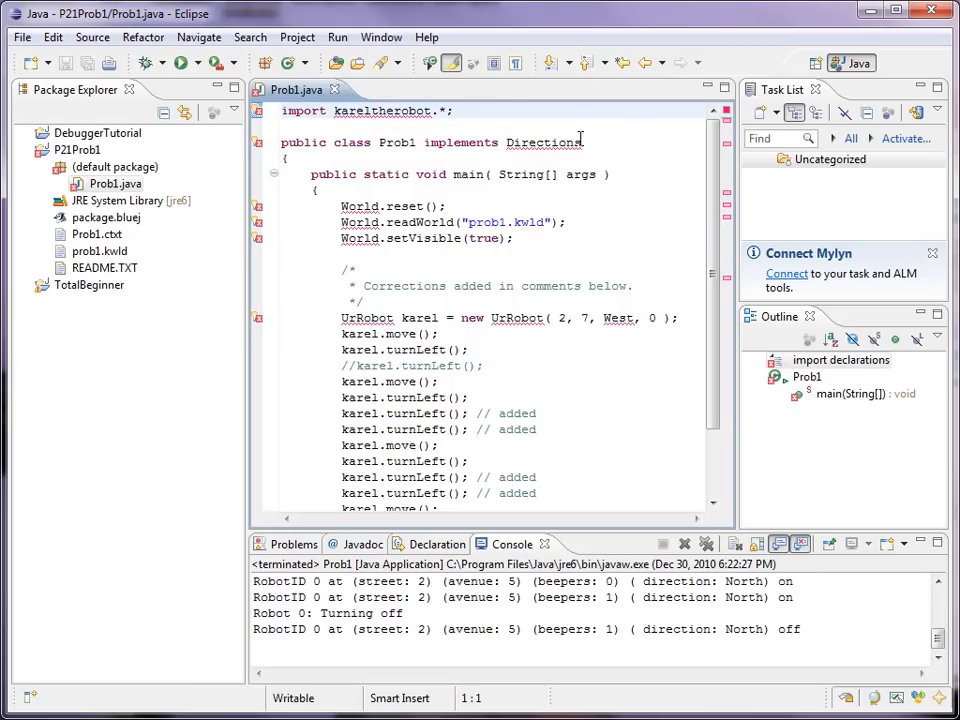
{"action": "mouse_move", "coordinate": [680, 166]}
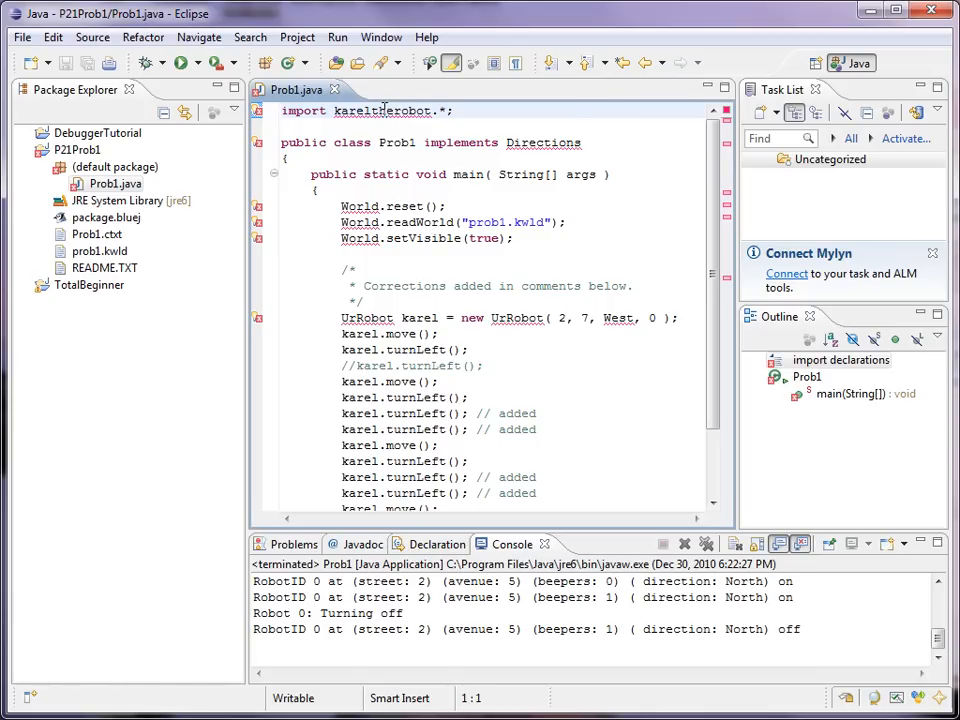
{"action": "mouse_move", "coordinate": [410, 110]}
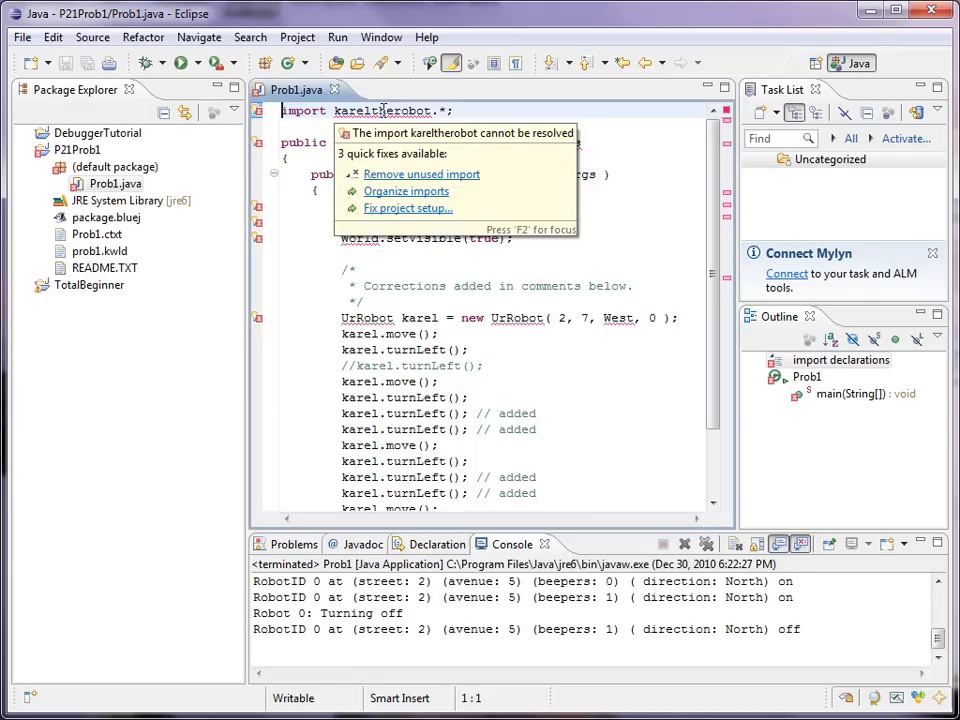
{"action": "mouse_move", "coordinate": [398, 218]}
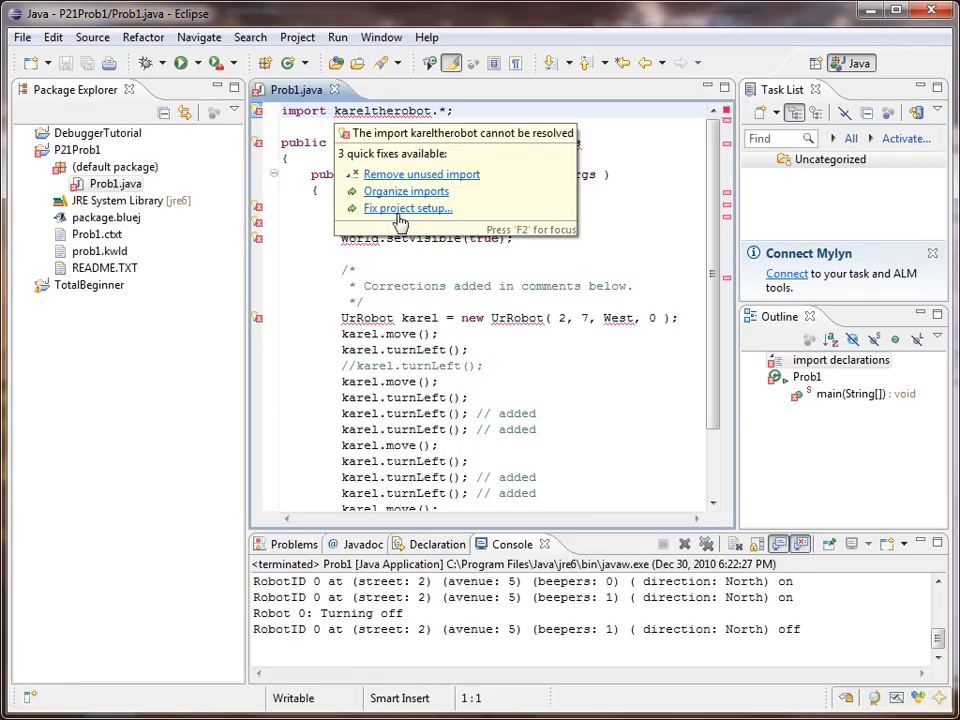
Fix the project setup by adding the external KarelJRobot.jar to the P21Prob1 build path.
{"action": "left_click", "coordinate": [408, 208]}
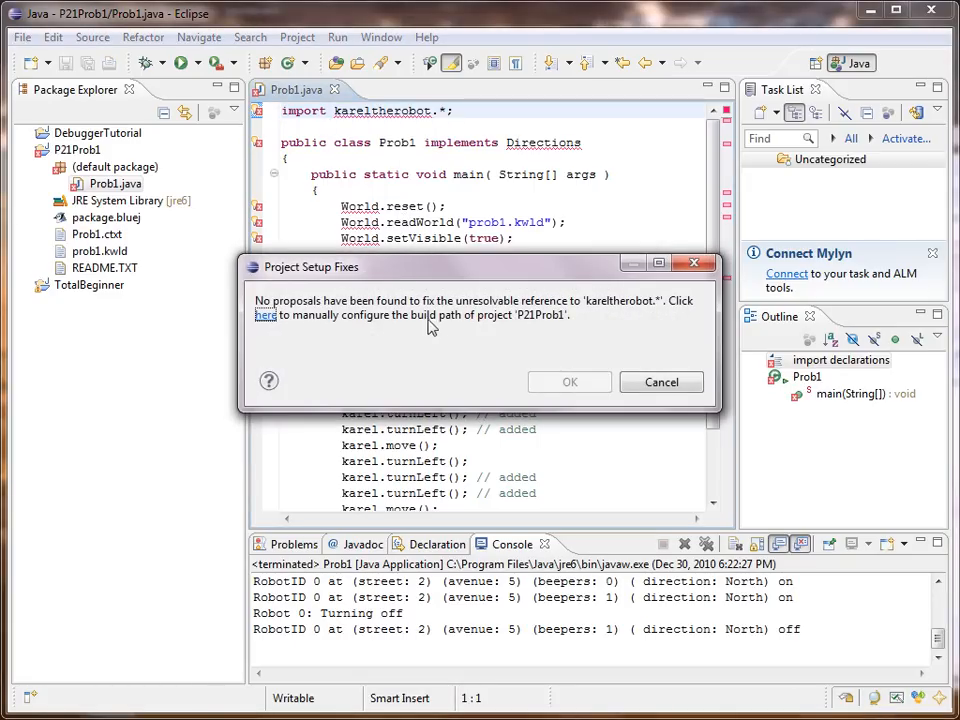
{"action": "mouse_move", "coordinate": [688, 324]}
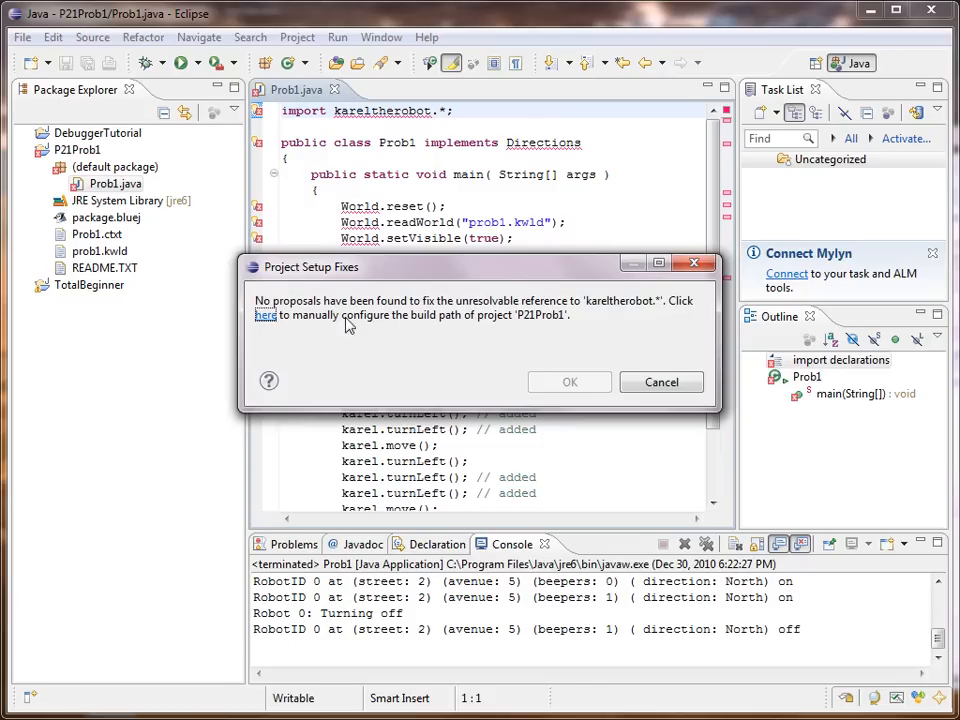
{"action": "left_click", "coordinate": [264, 316]}
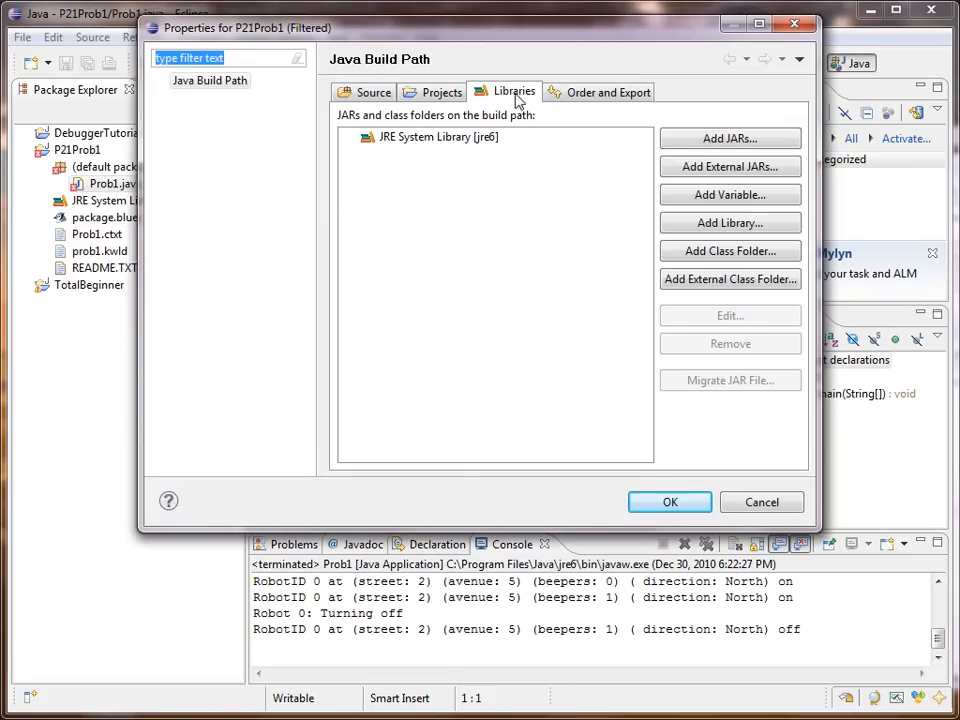
{"action": "mouse_move", "coordinate": [520, 120]}
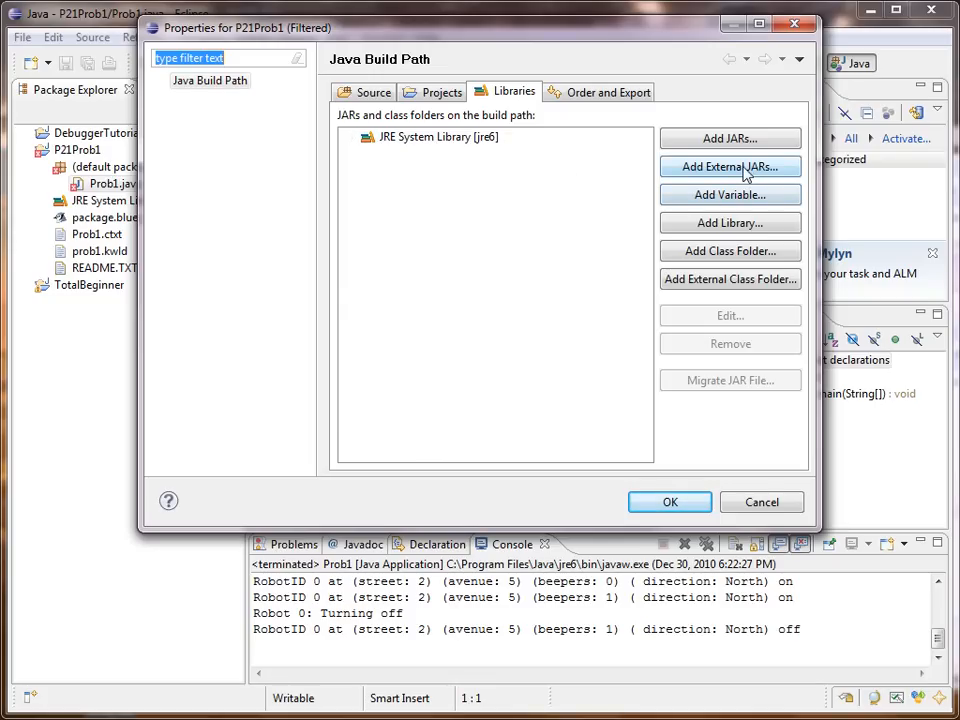
{"action": "left_click", "coordinate": [728, 166]}
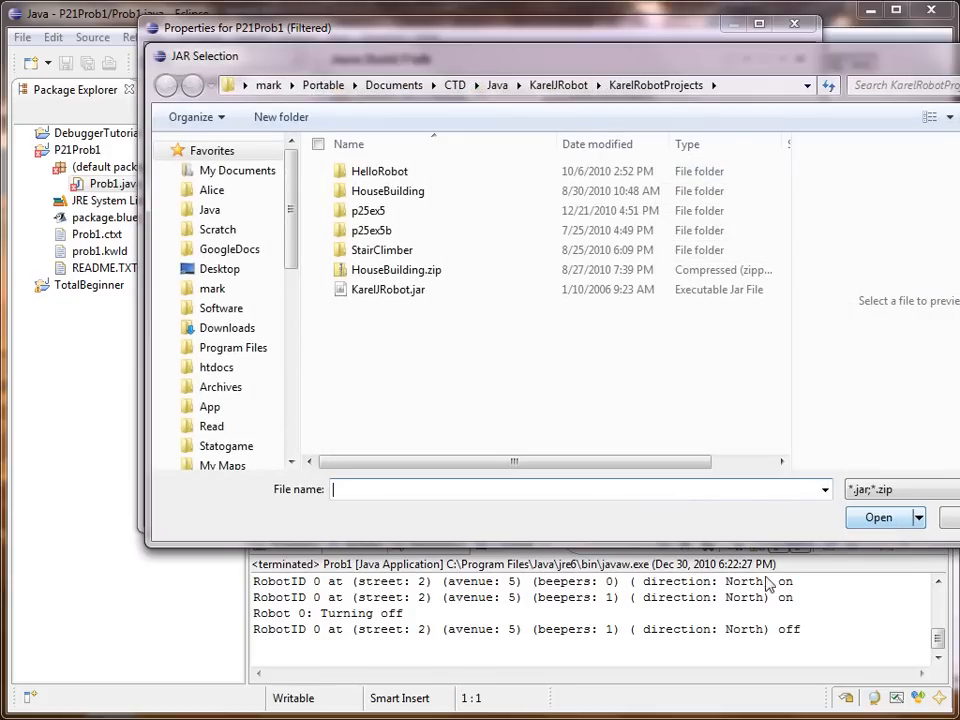
{"action": "mouse_move", "coordinate": [568, 100]}
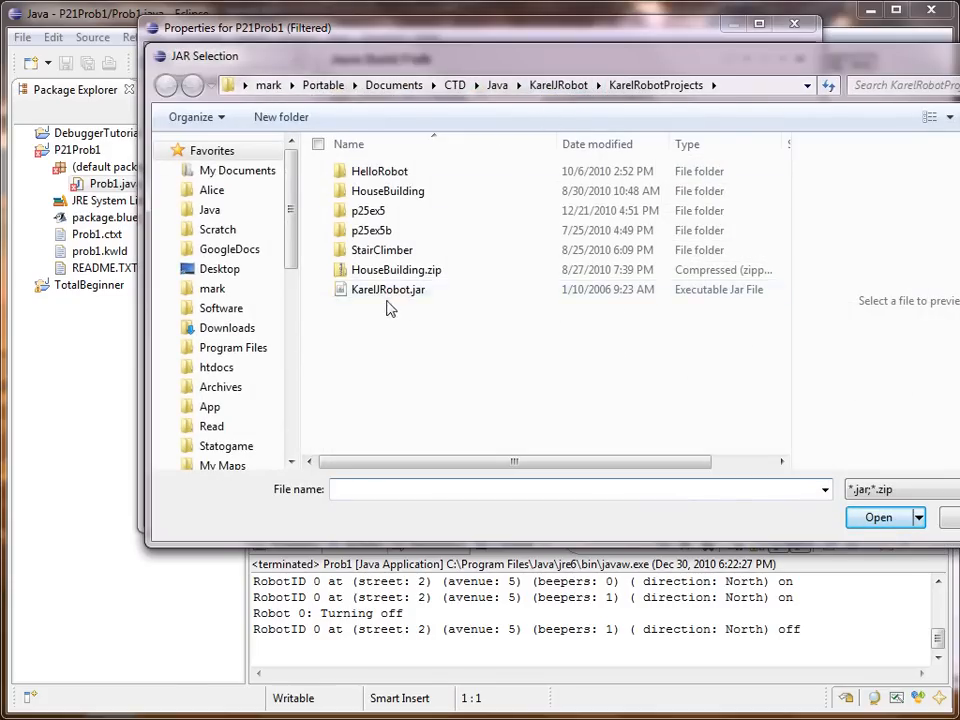
{"action": "left_click", "coordinate": [388, 288]}
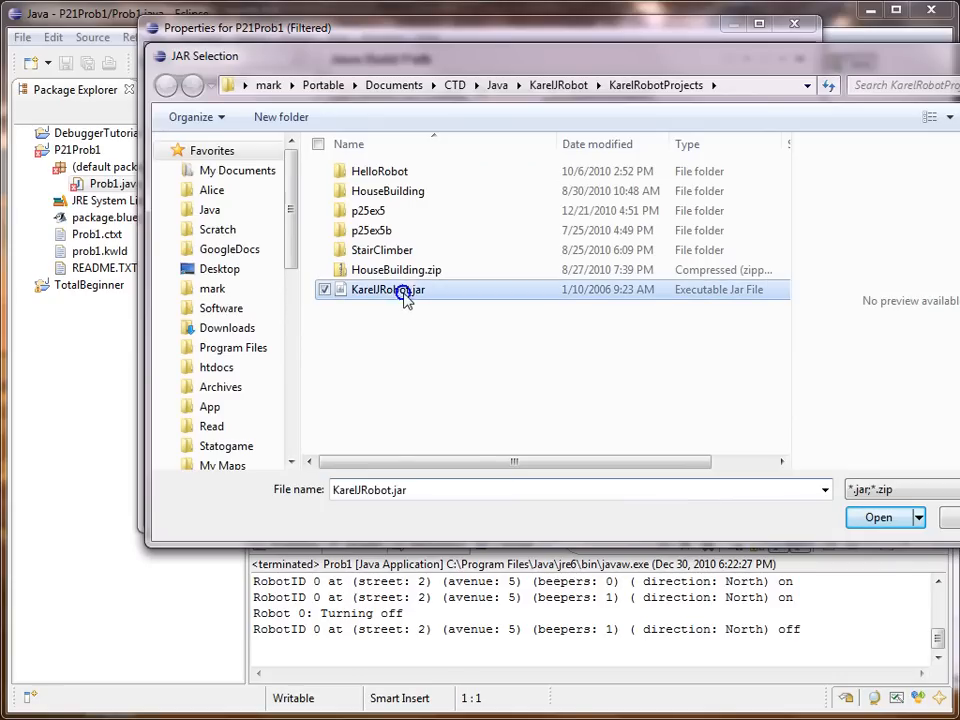
{"action": "left_click", "coordinate": [878, 516]}
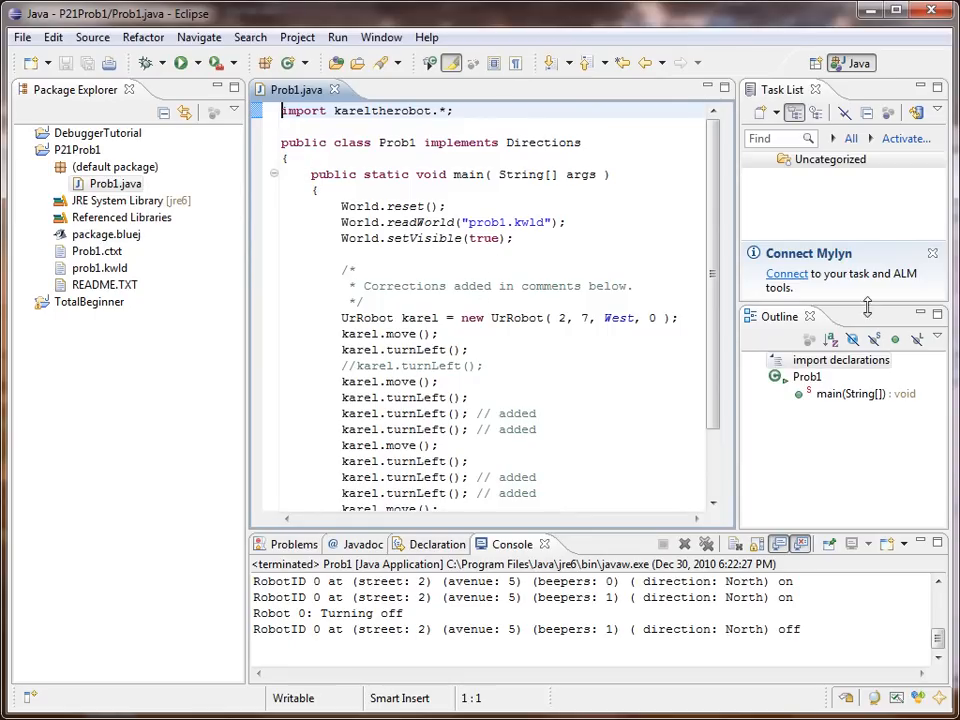
{"action": "mouse_move", "coordinate": [668, 250]}
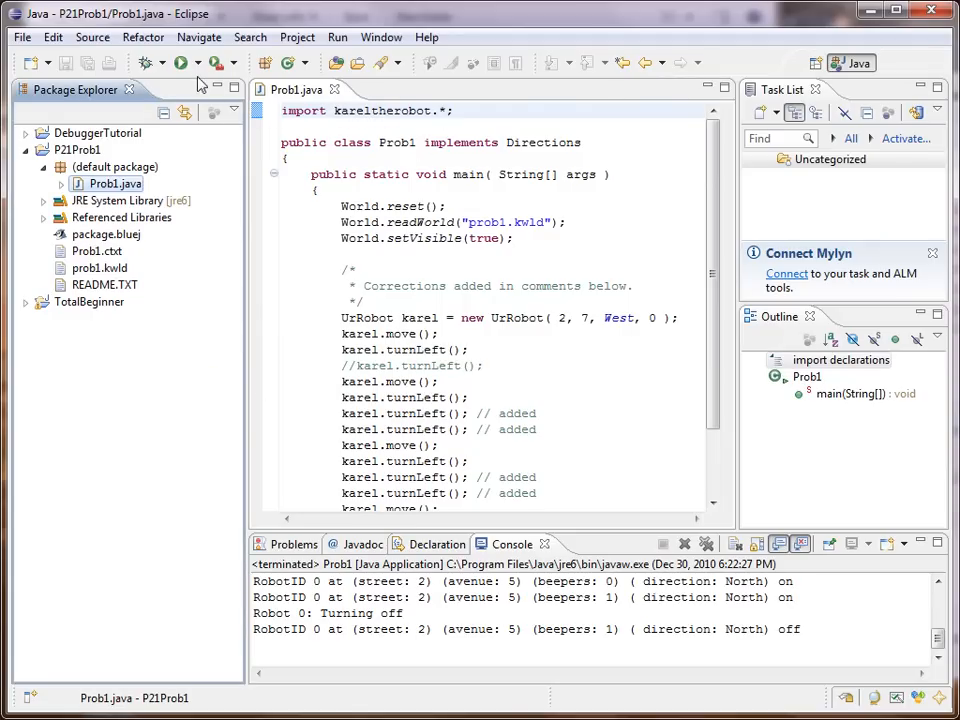
Run Prob1 as a Java application and show the Karel world with robot, wall and beeper.
{"action": "left_click", "coordinate": [202, 62]}
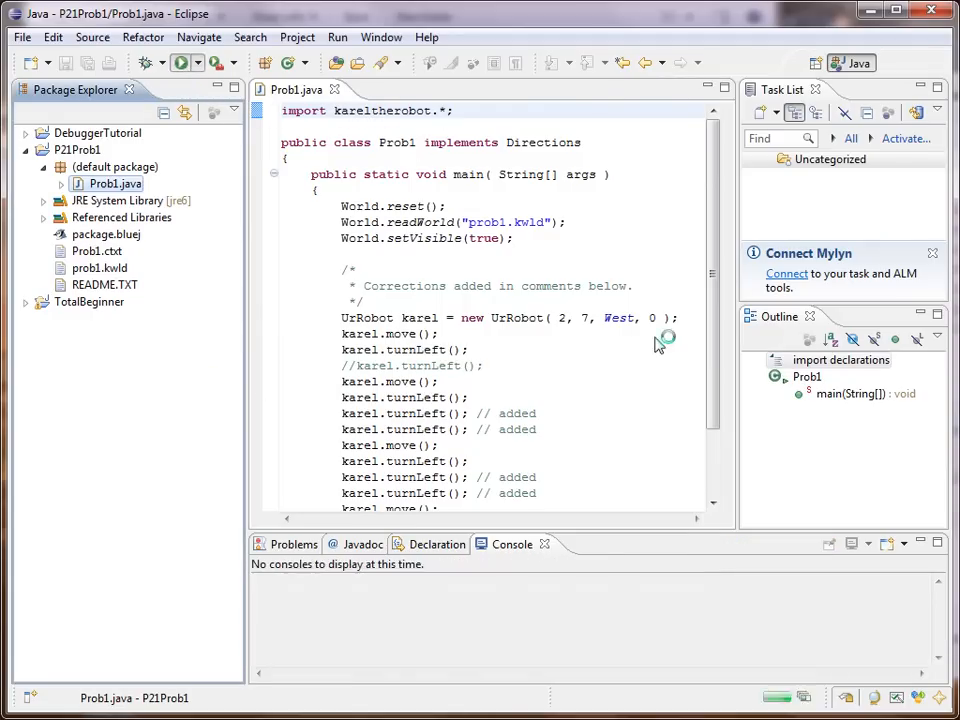
{"action": "left_click", "coordinate": [210, 62]}
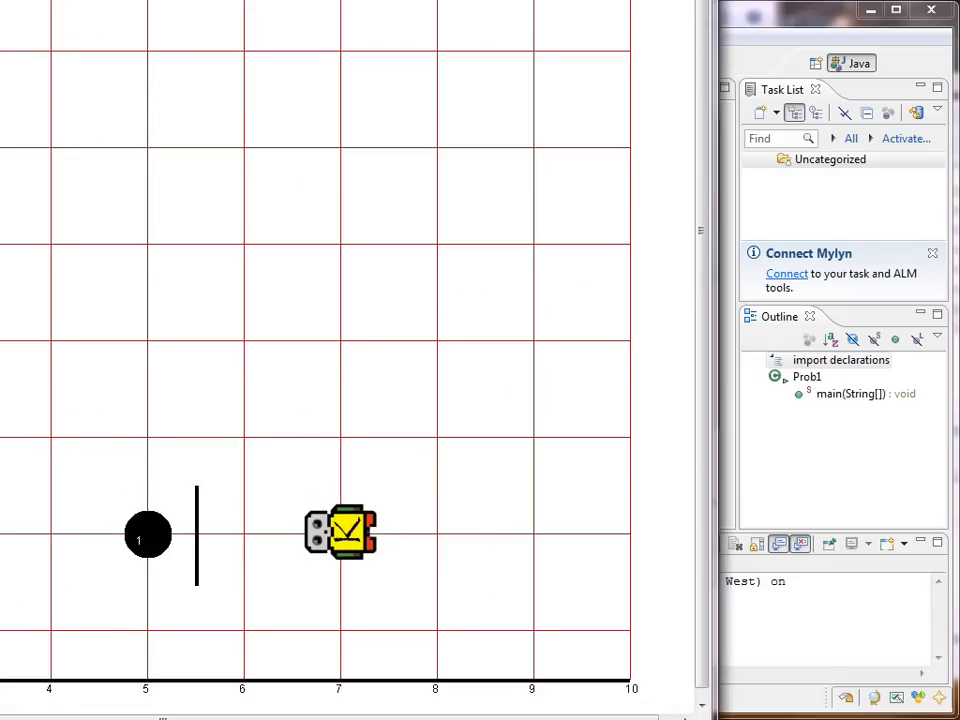